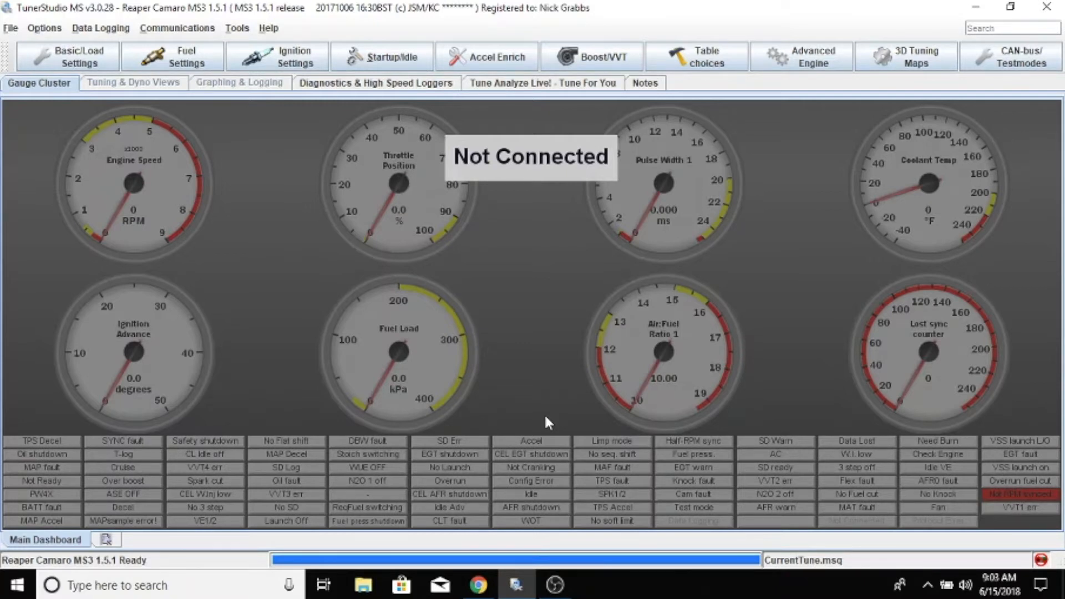
mouse_move(606, 350)
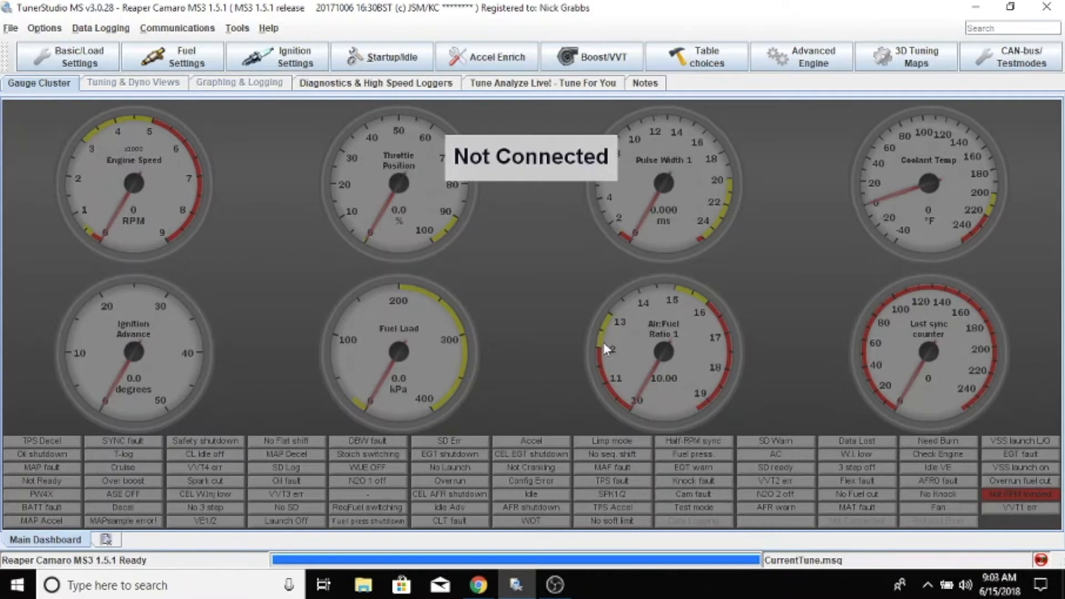
mouse_move(770, 195)
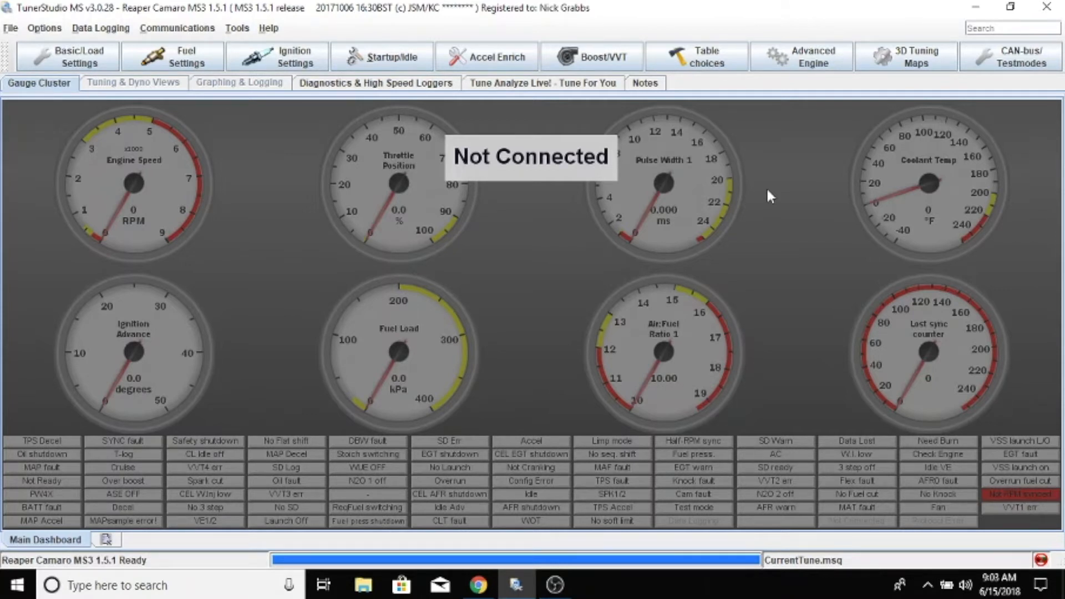
mouse_move(852, 100)
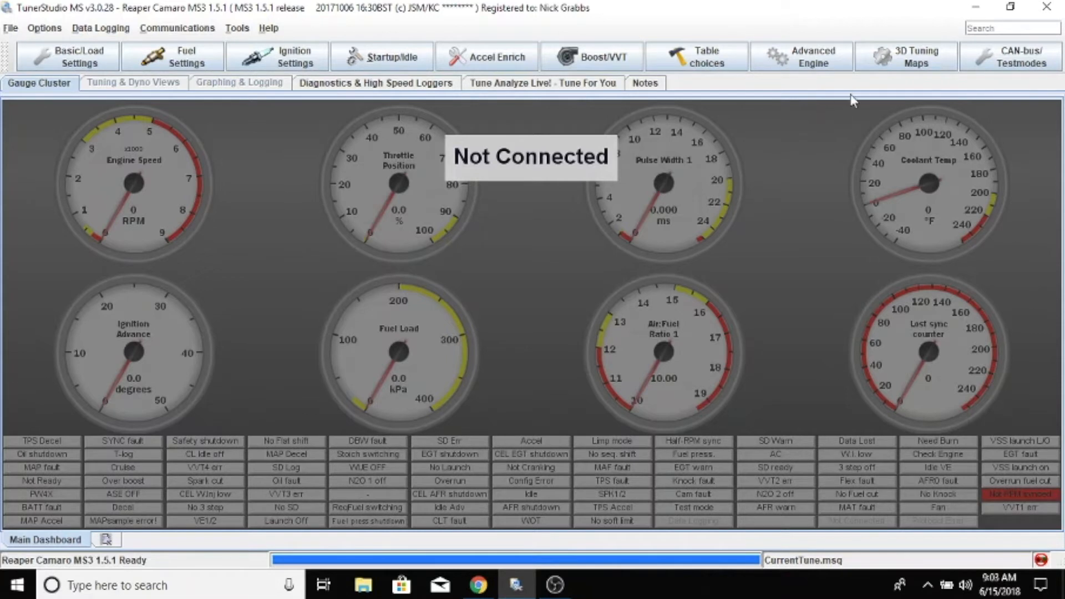
mouse_move(857, 87)
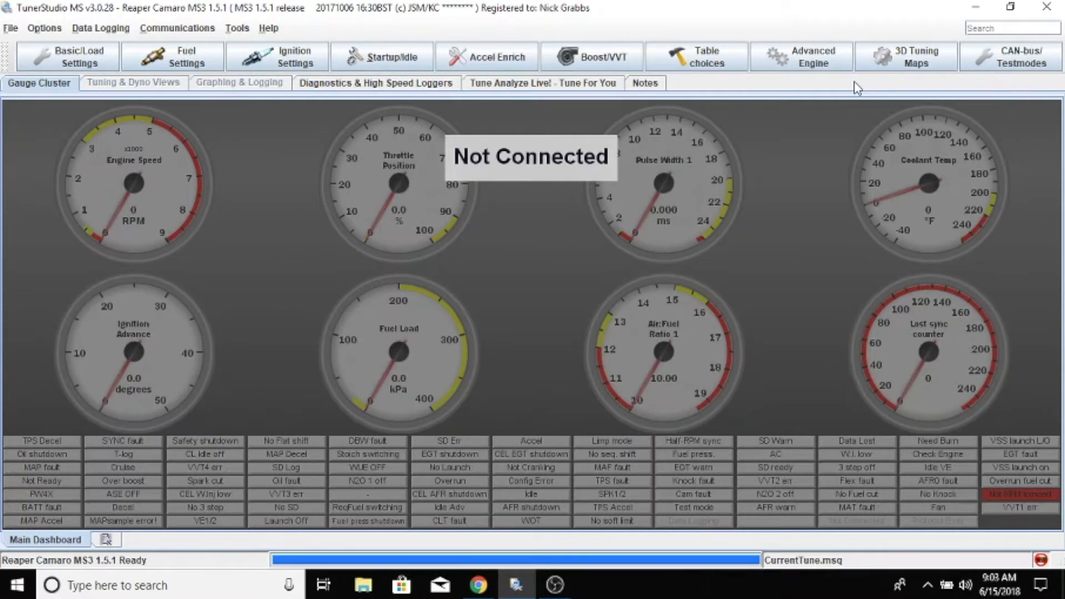
mouse_move(831, 87)
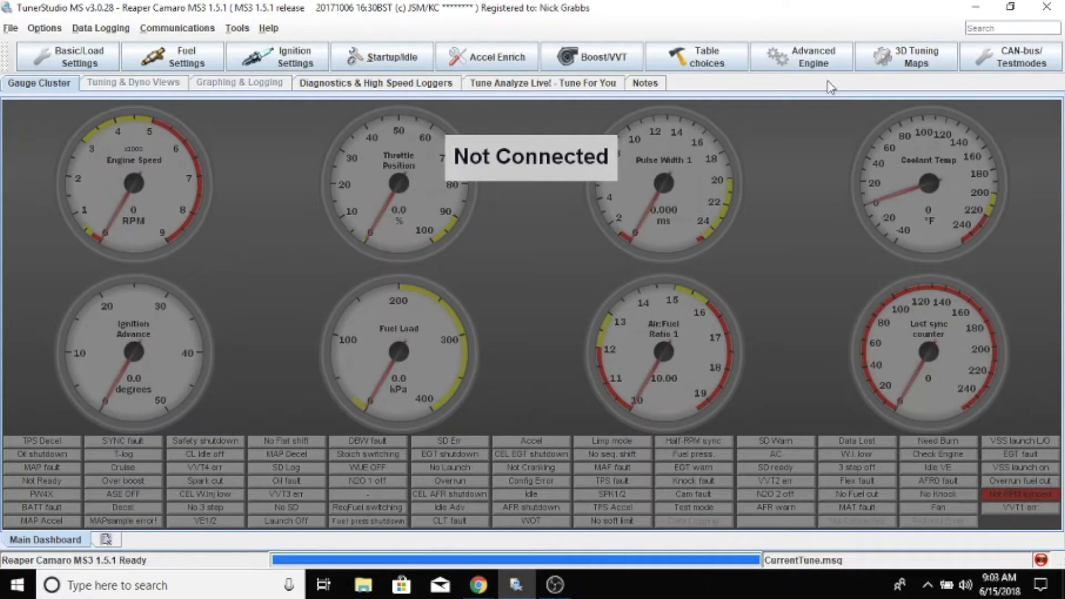
- In Advanced Engine > Nitrous System, keep nitrous progression time-based in progressive mode
left_click(812, 55)
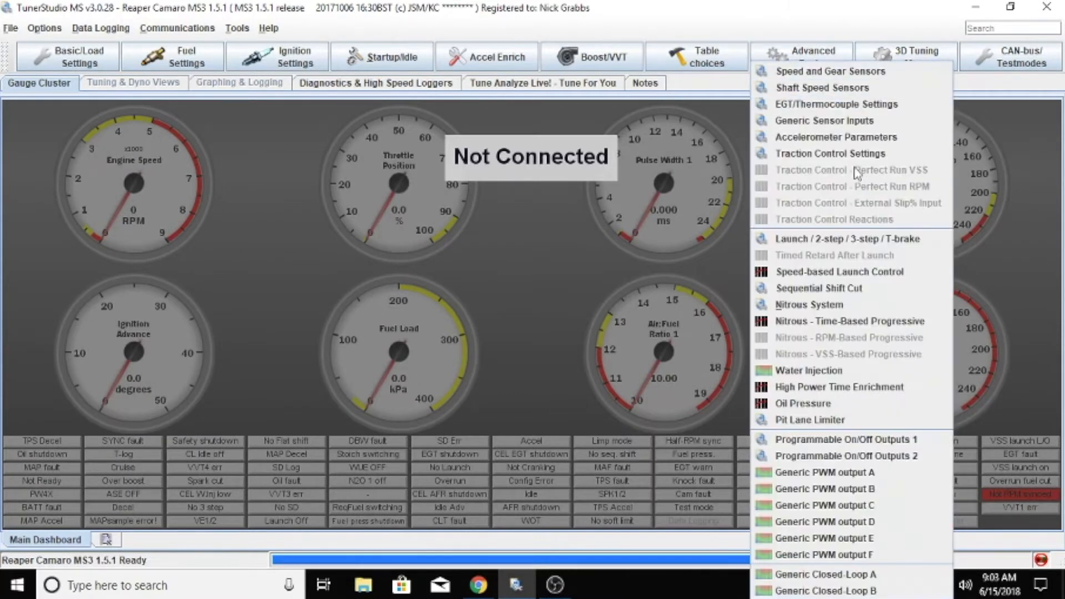
mouse_move(865, 257)
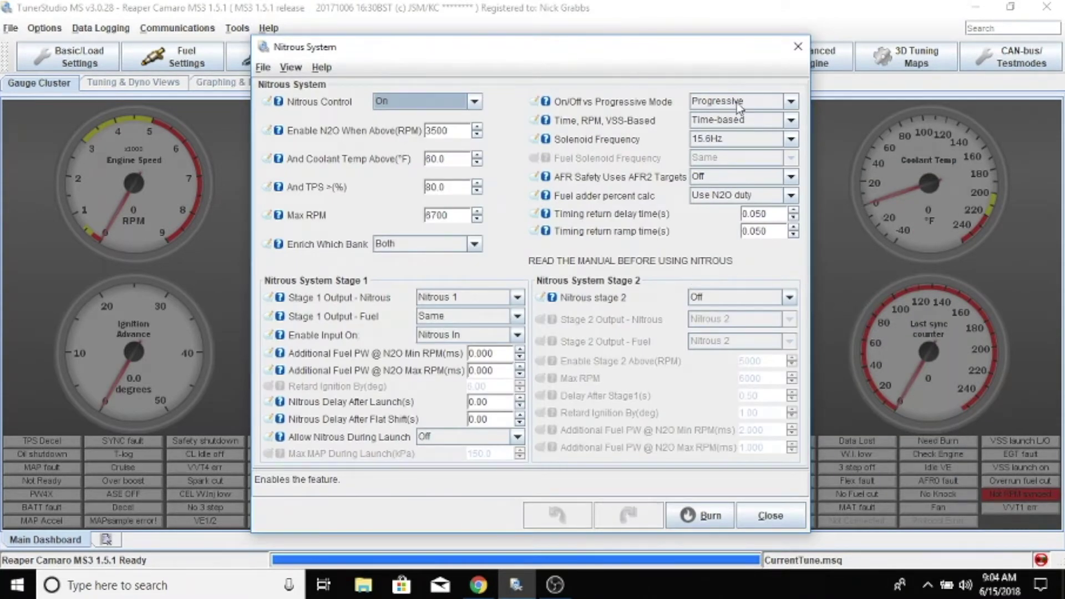
mouse_move(698, 121)
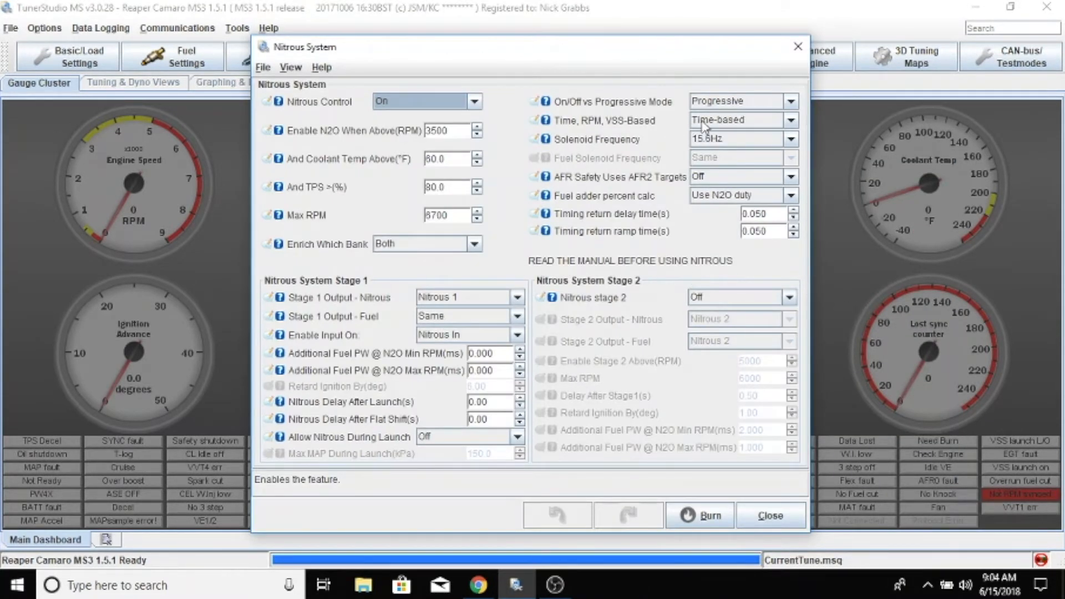
left_click(789, 119)
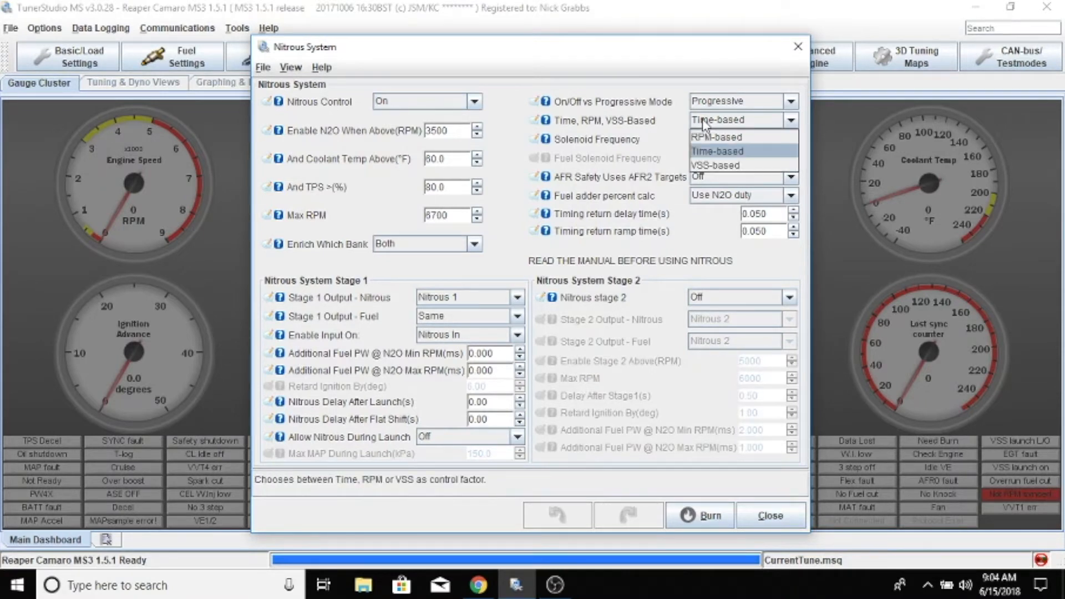
left_click(718, 151)
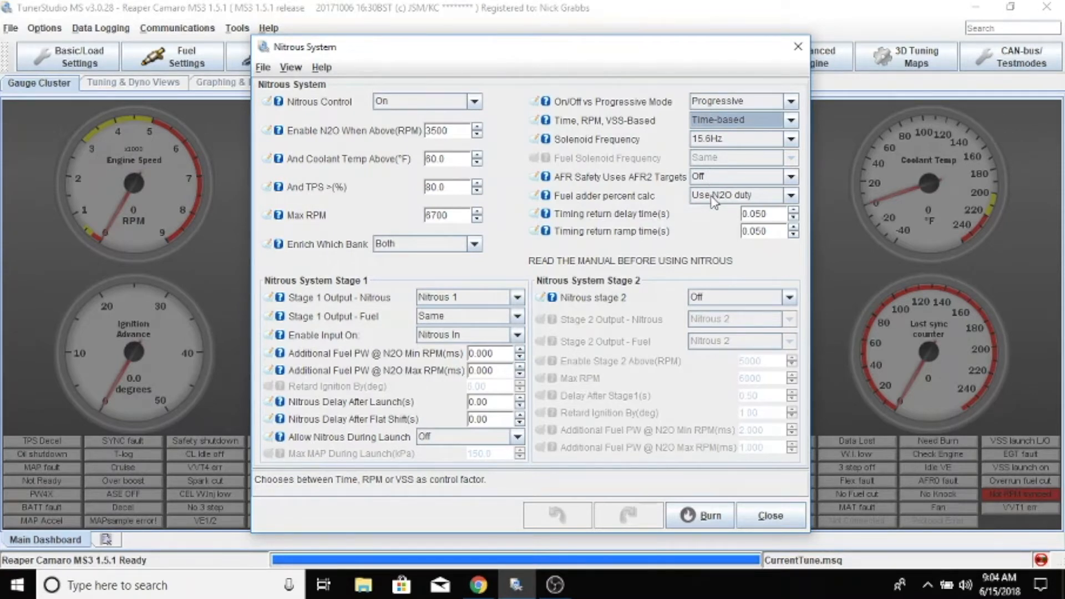
mouse_move(653, 203)
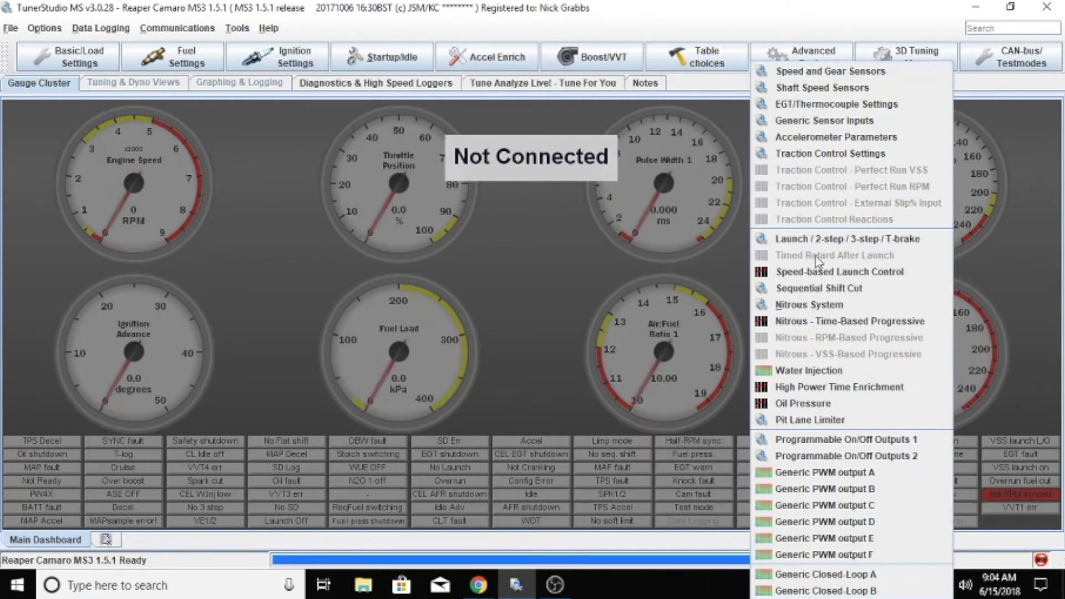
mouse_move(842, 321)
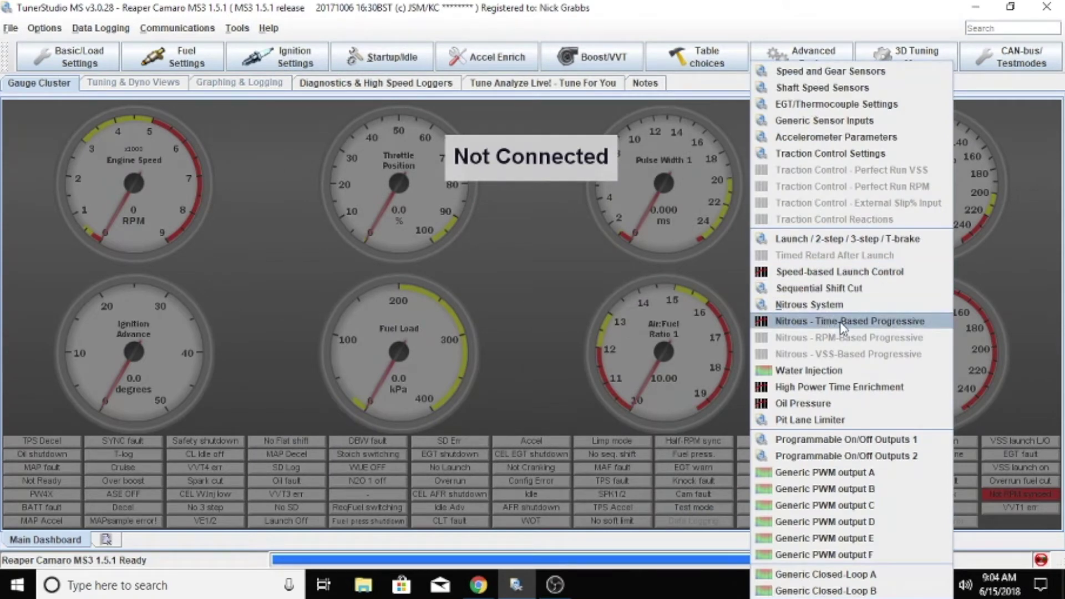
- Open Nitrous - Time-Based Progressive to view Nitrous 1 duty ramping 50% to 100% by 1 s
left_click(847, 321)
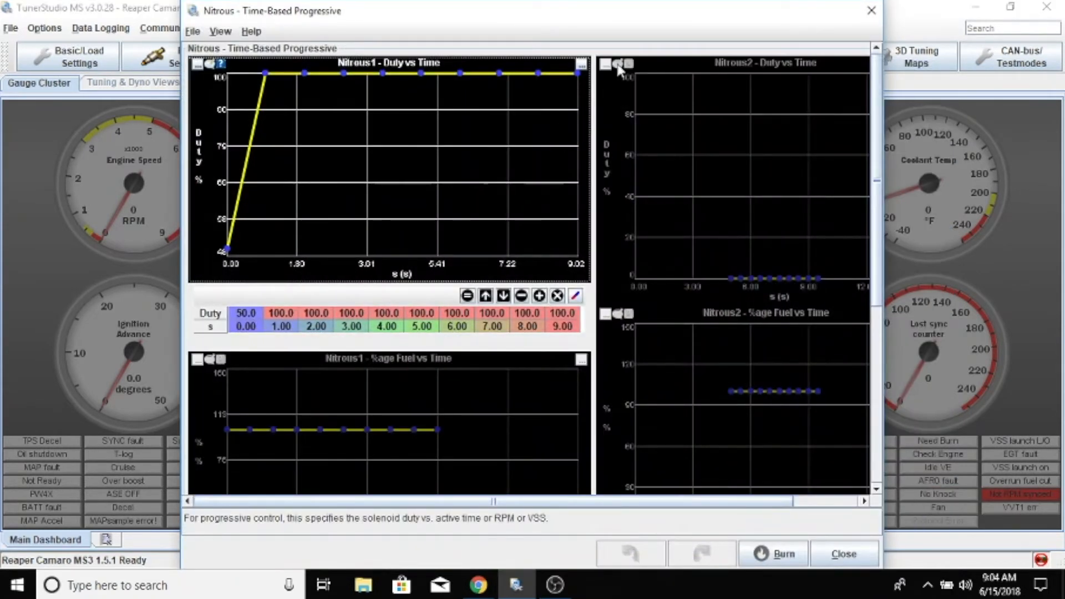
mouse_move(239, 237)
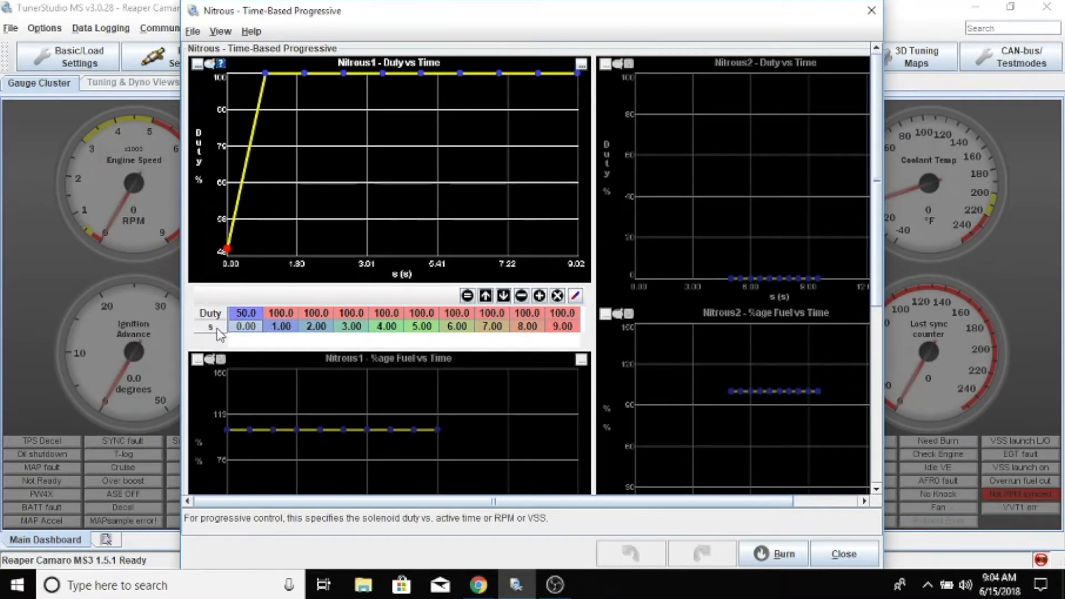
mouse_move(245, 335)
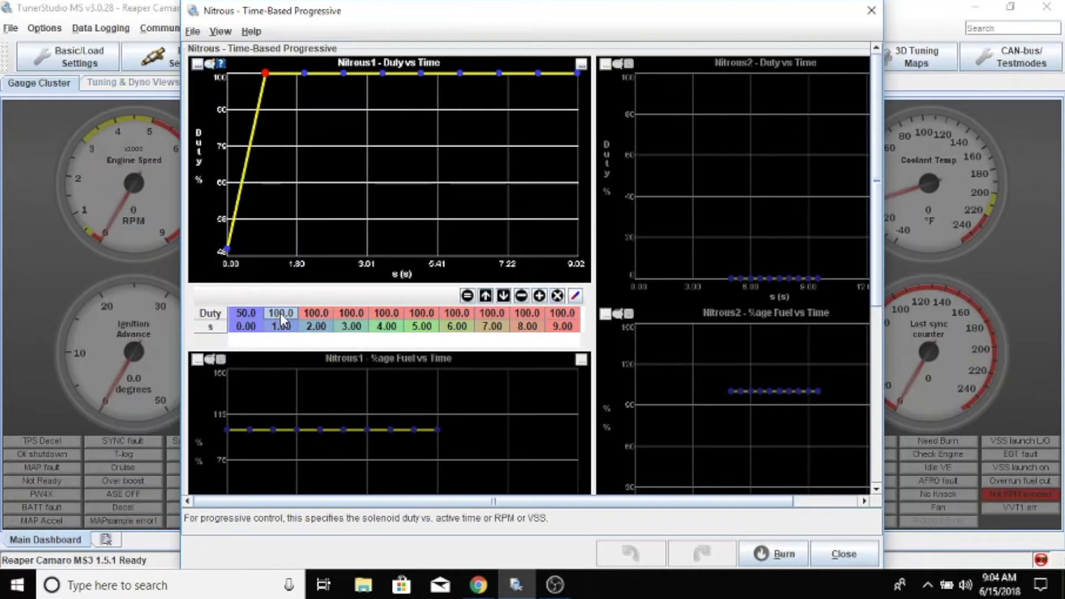
mouse_move(234, 223)
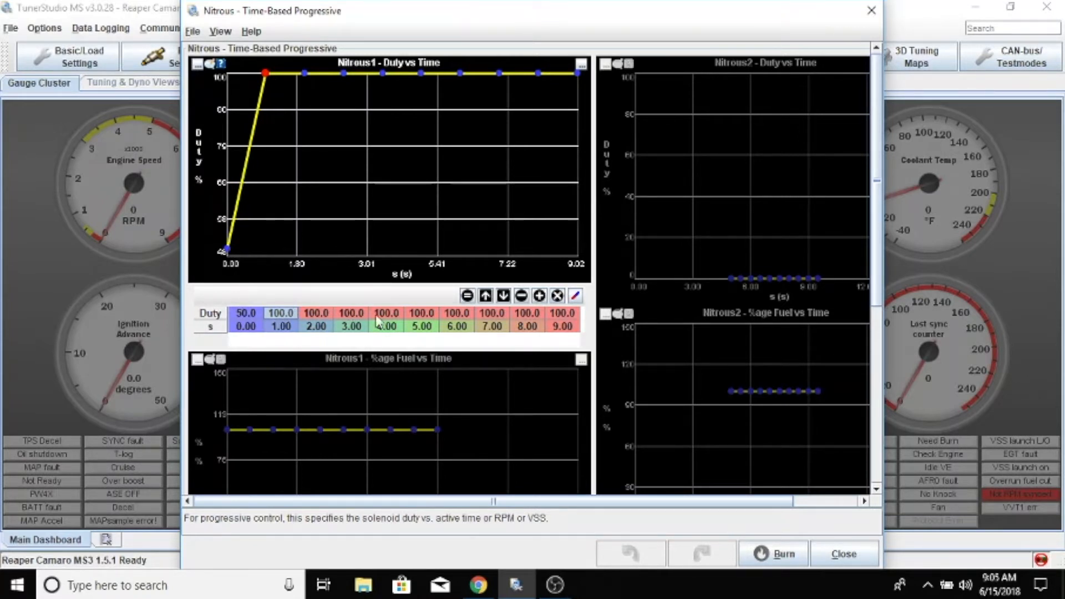
mouse_move(356, 327)
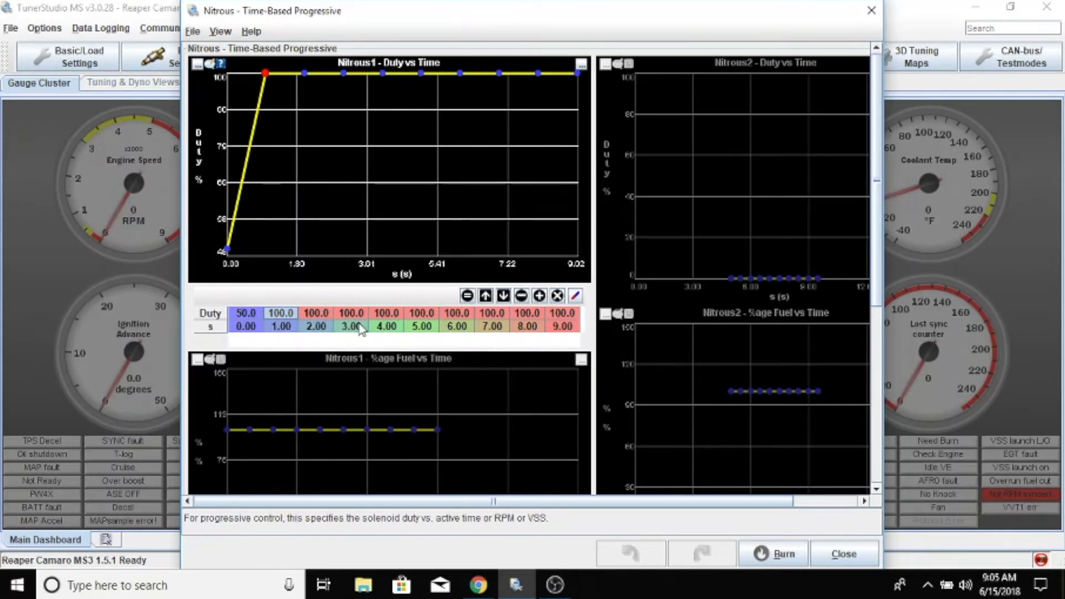
mouse_move(505, 353)
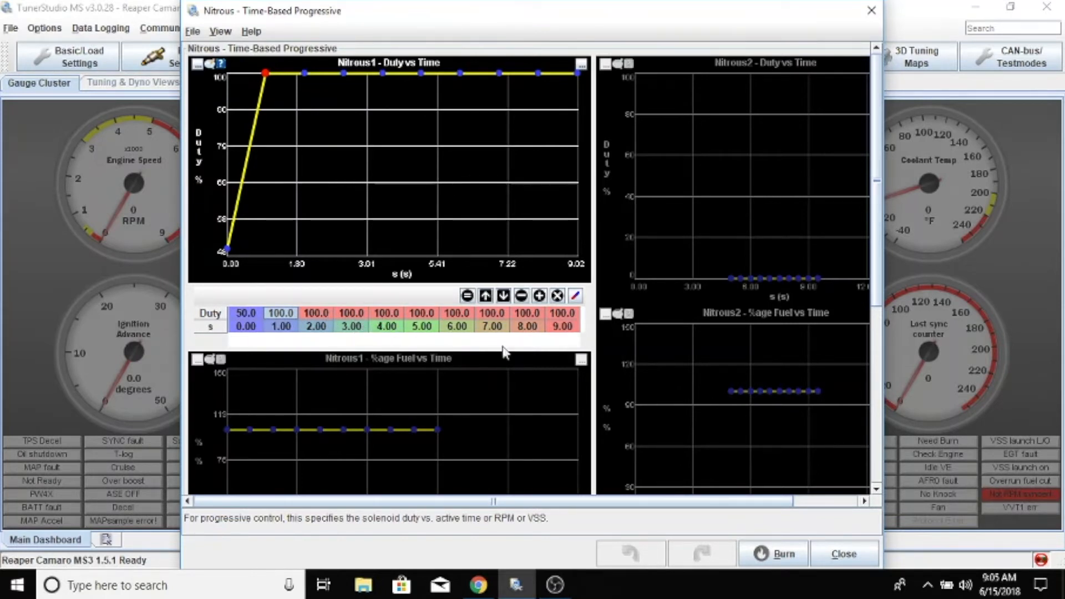
mouse_move(829, 29)
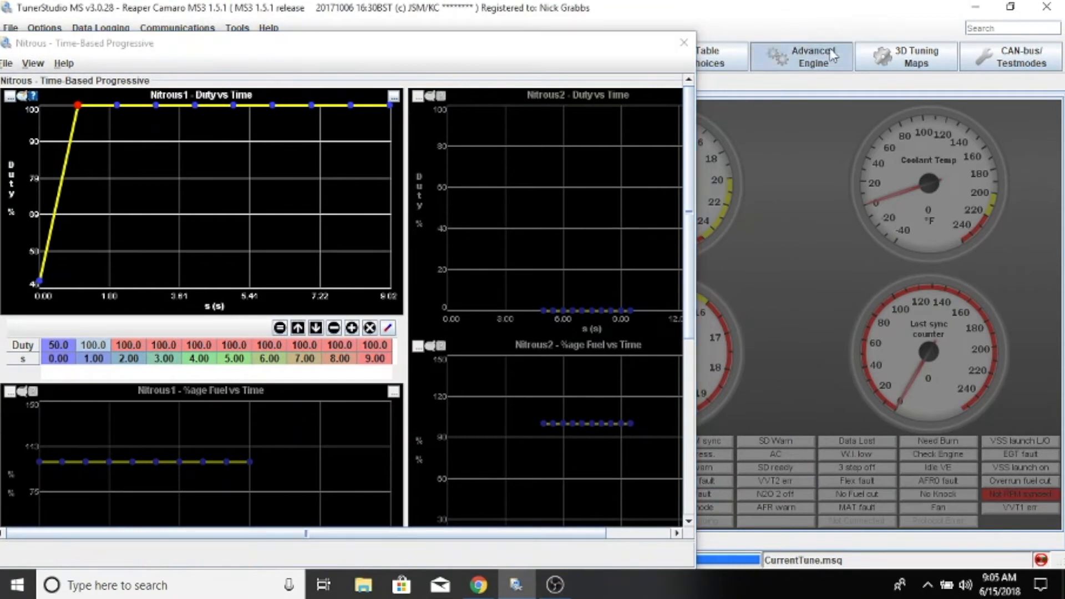
- Set Timed Retard After Launch to On in the Launch / 2-step / 3-step / T-brake settings
left_click(803, 56)
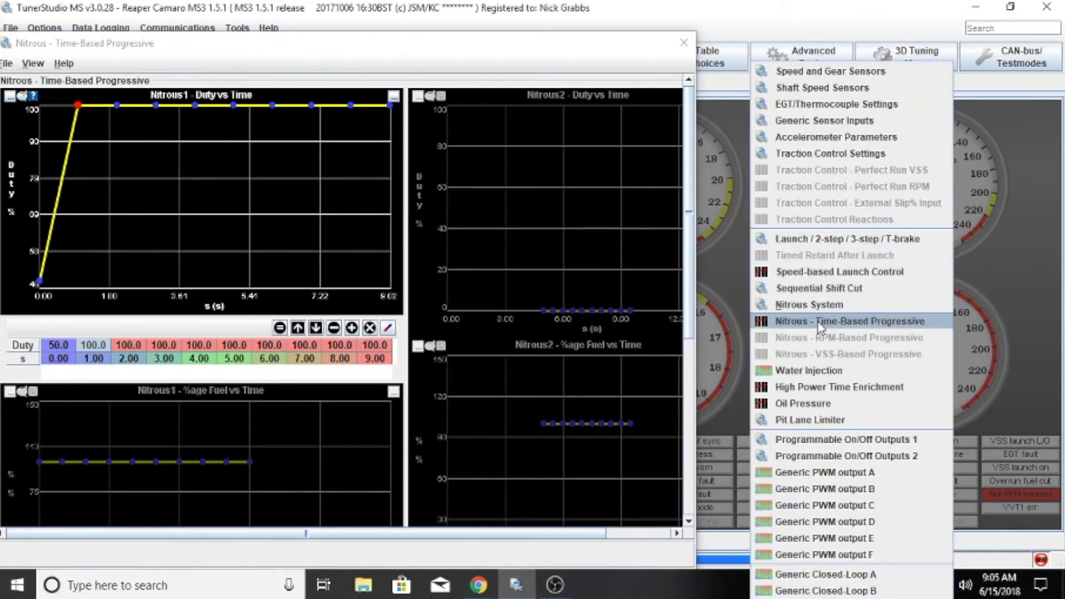
mouse_move(844, 239)
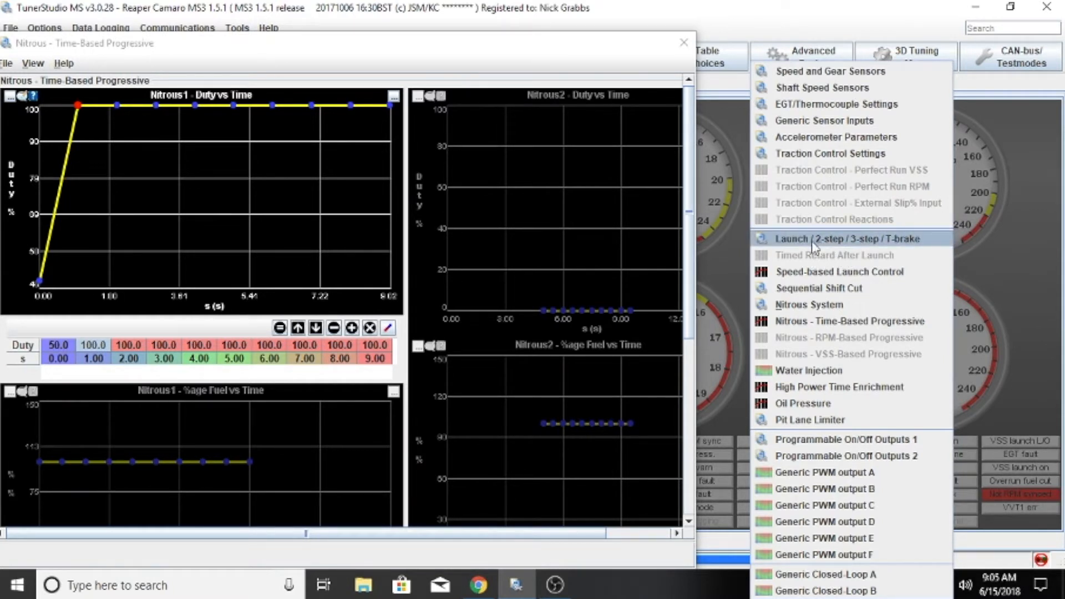
mouse_move(830, 252)
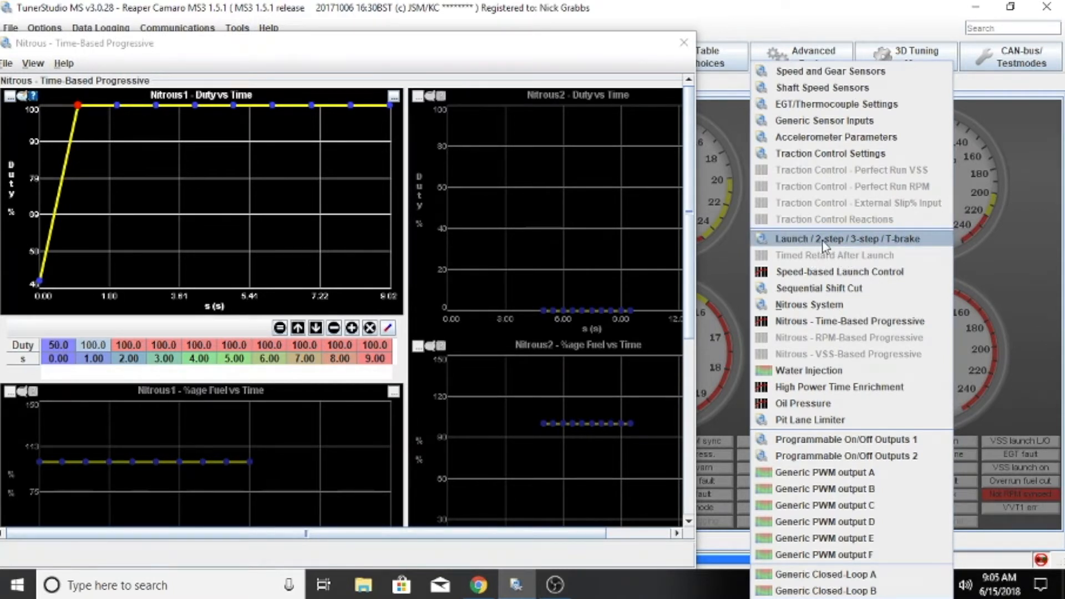
left_click(846, 238)
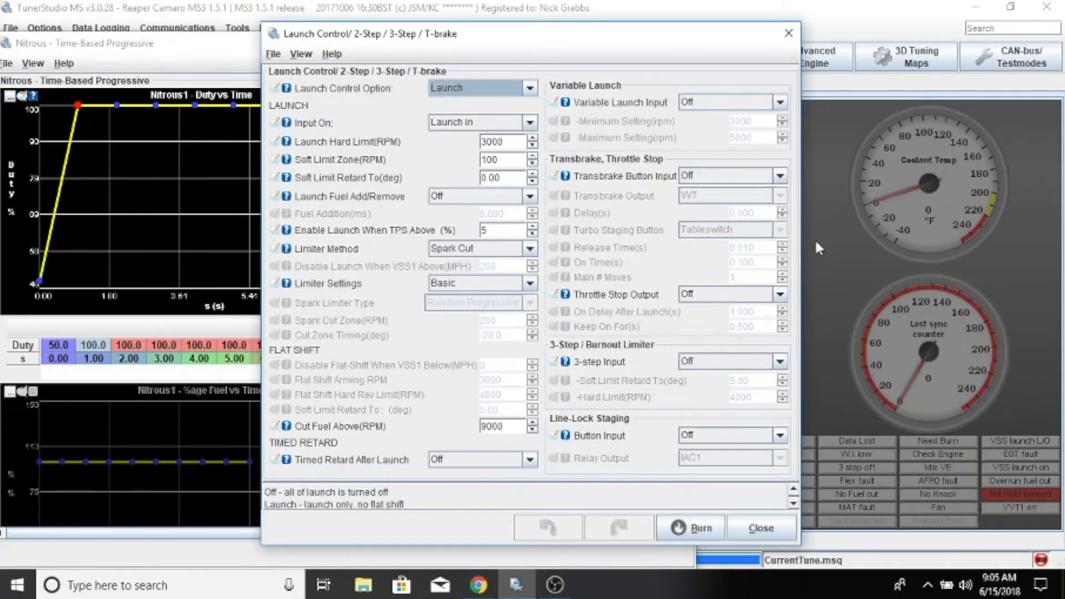
left_click(531, 460)
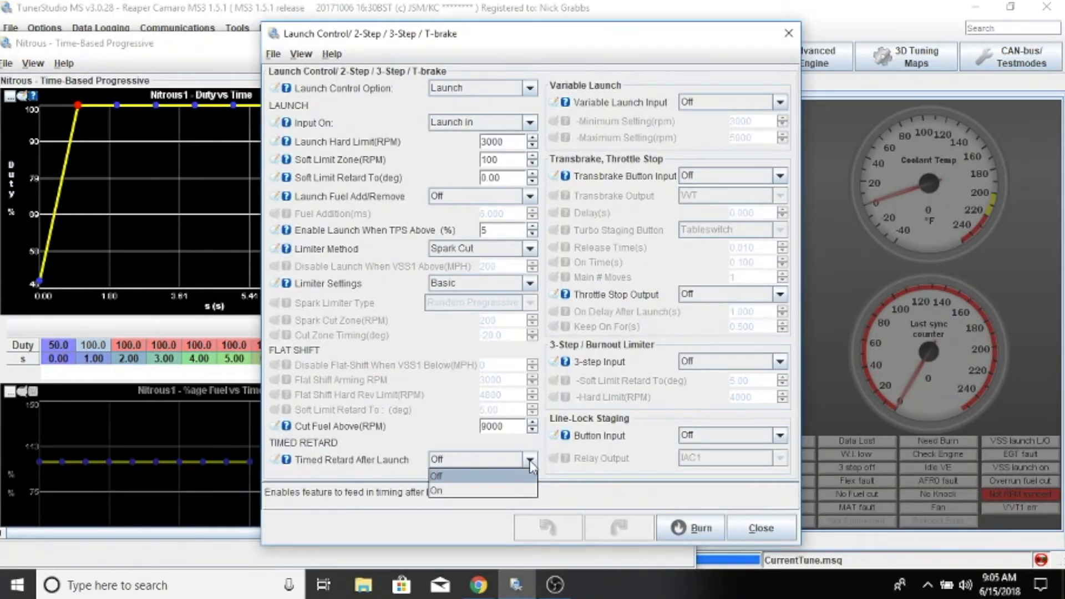
left_click(435, 491)
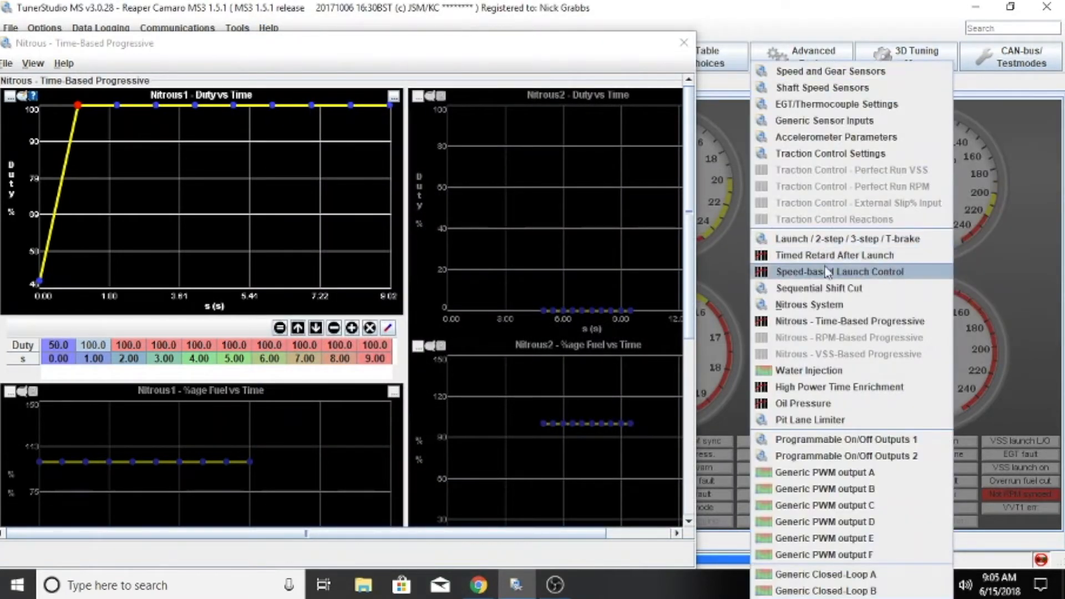
- Edit the Timed Retard After Launch curve to 4.0 degrees at 0.00 s and 8.0 from 1.00 s
left_click(815, 255)
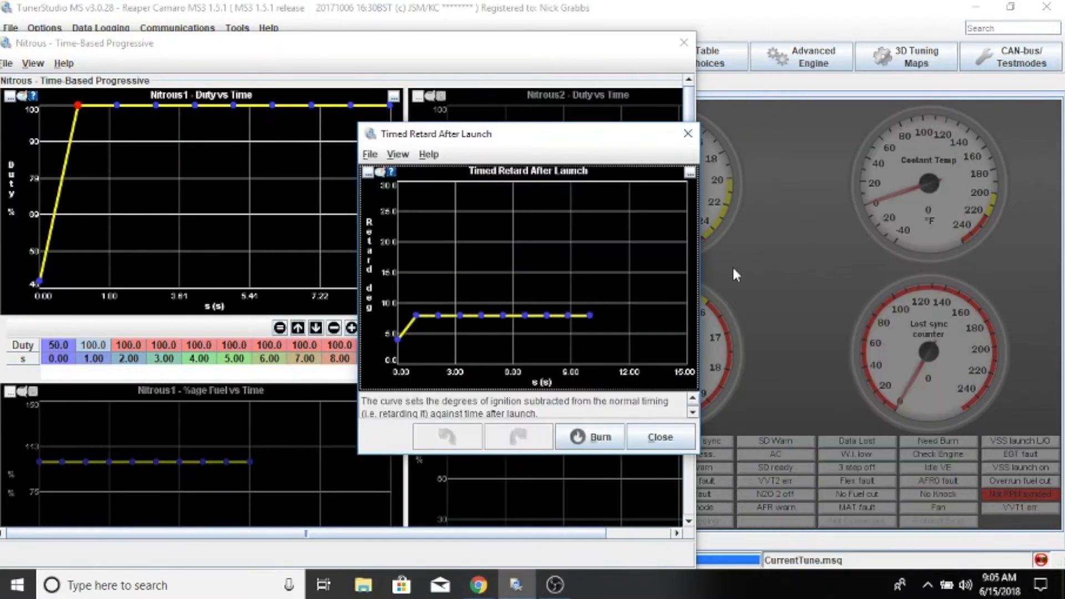
left_click(690, 172)
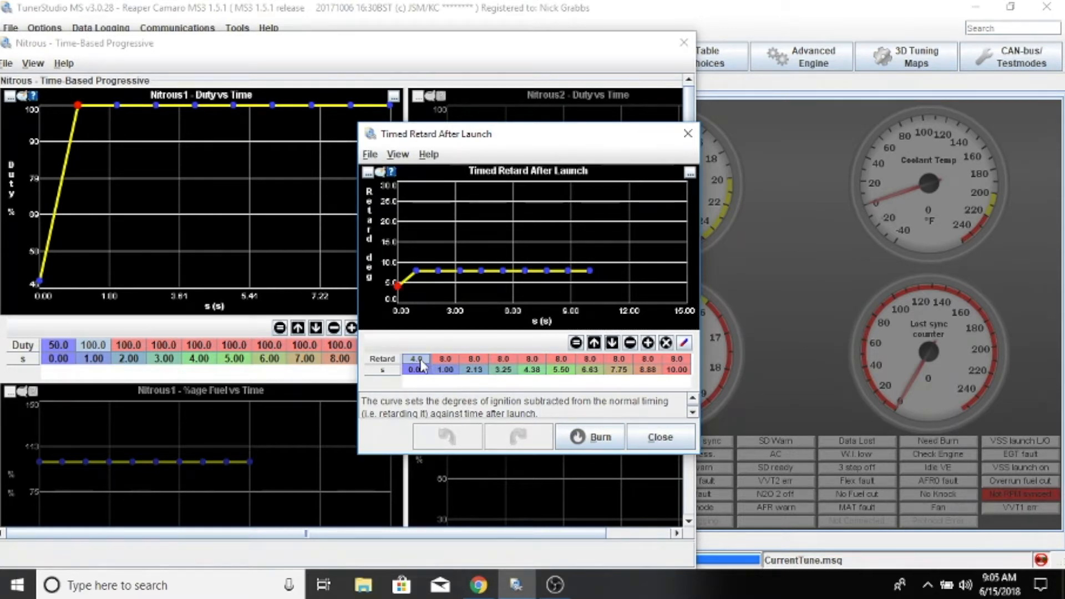
left_click(443, 369)
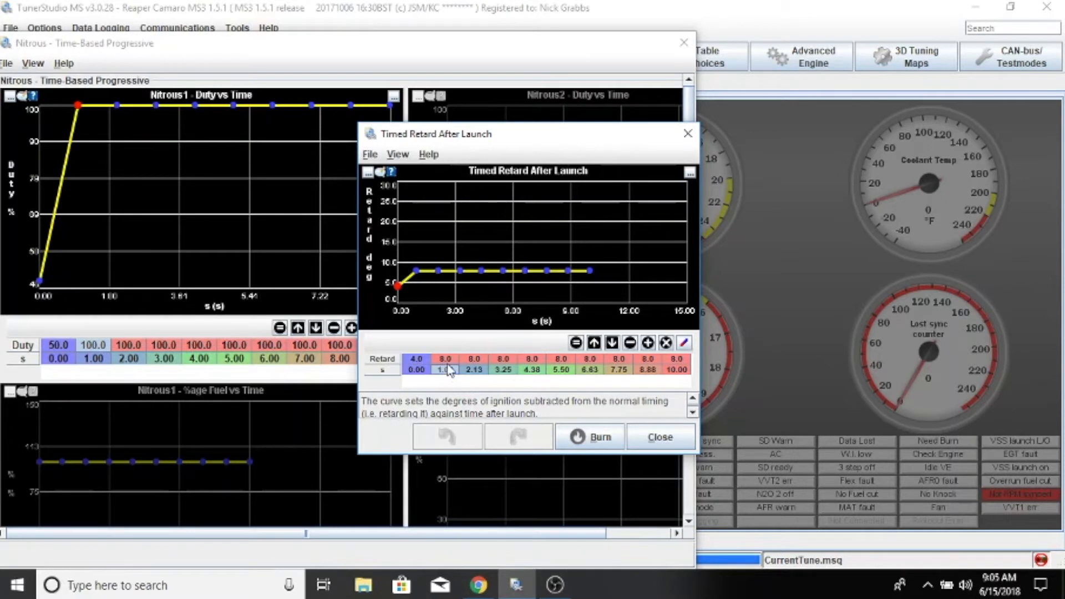
left_click(444, 359)
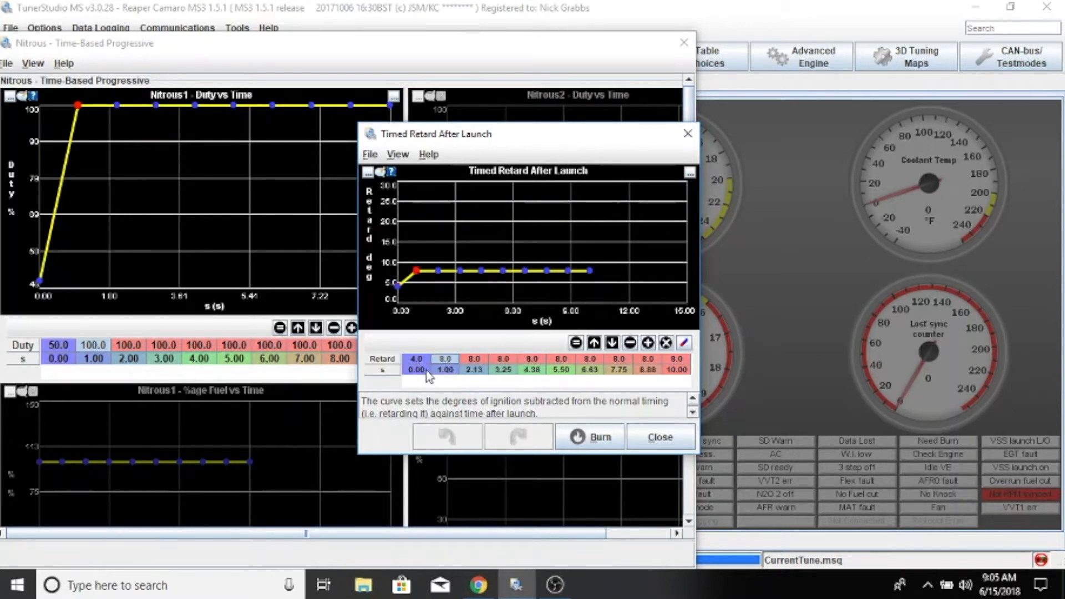
mouse_move(57, 219)
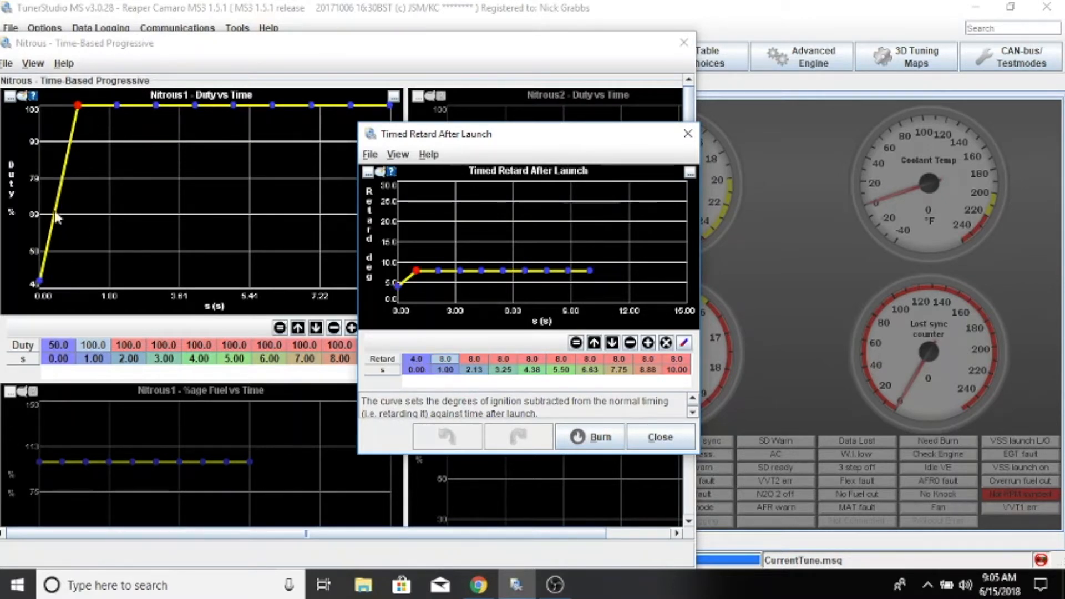
mouse_move(64, 220)
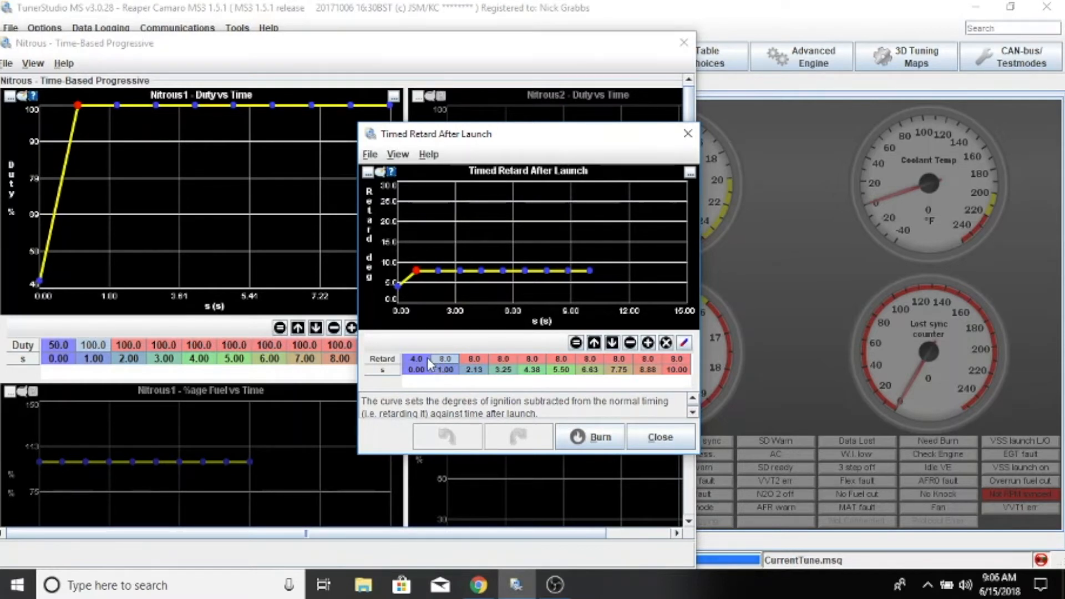
mouse_move(437, 368)
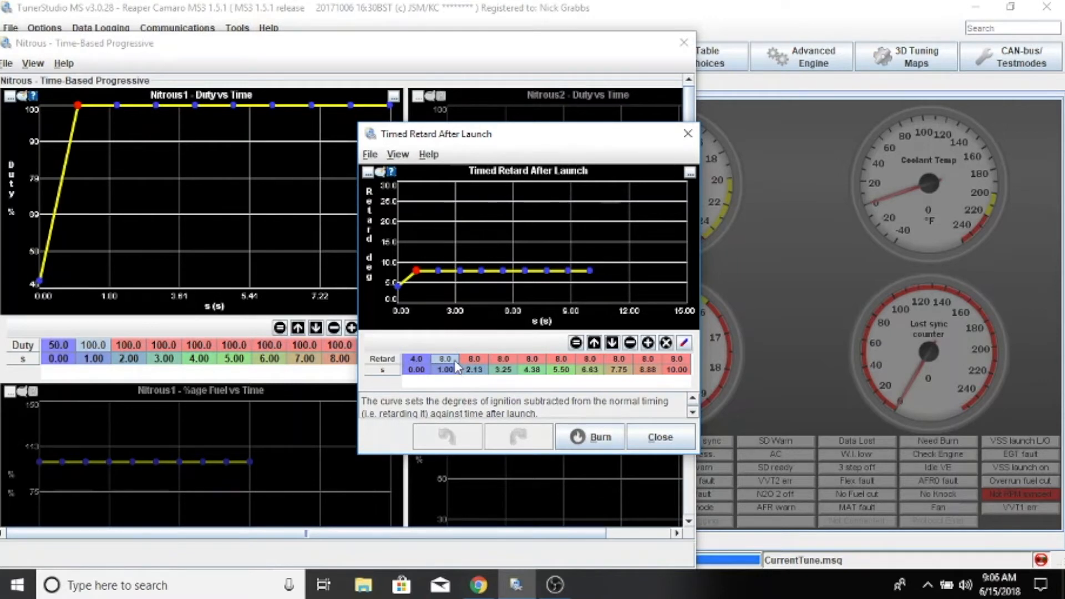
mouse_move(503, 285)
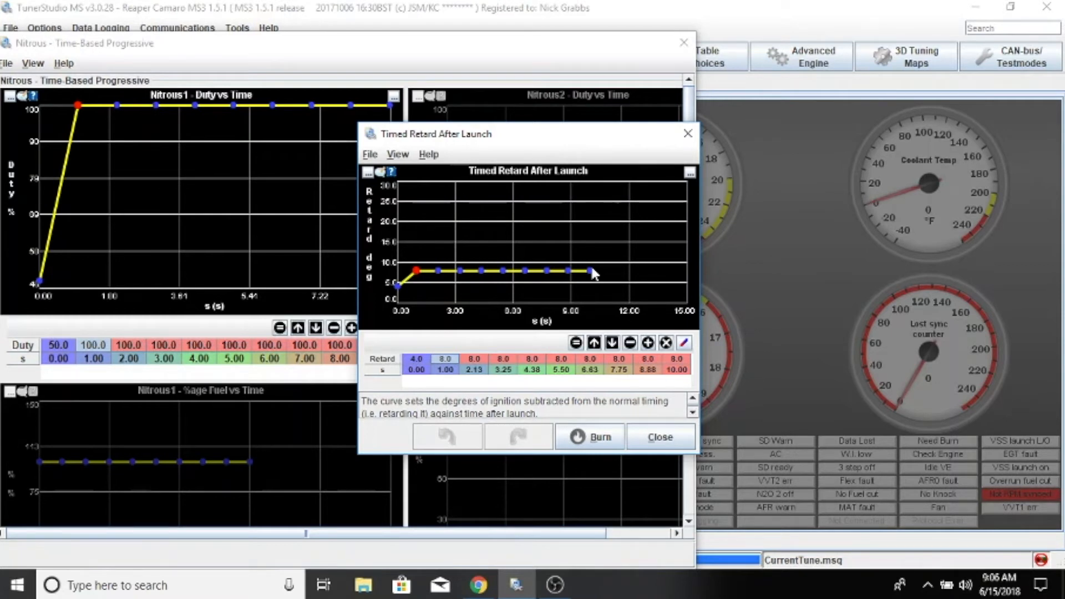
mouse_move(653, 425)
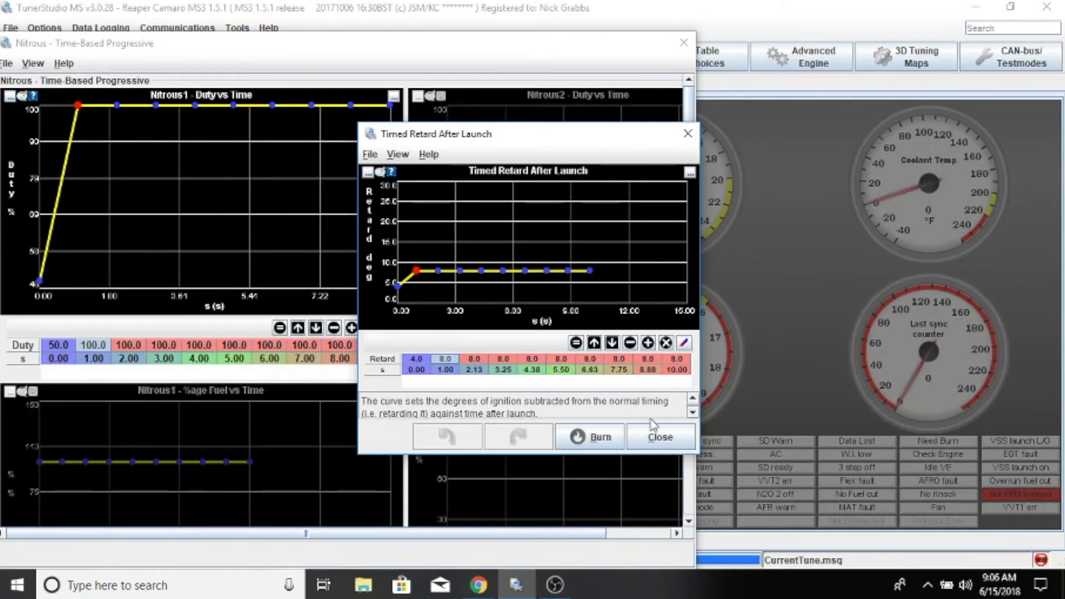
mouse_move(675, 446)
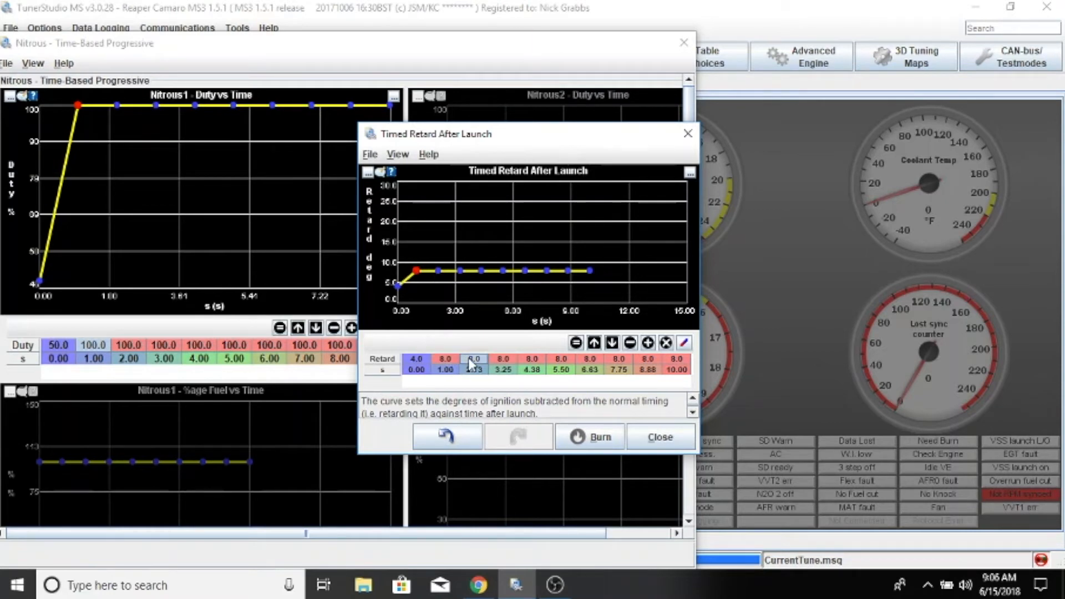
- Close the Timed Retard After Launch dialog and the Nitrous Time-Based Progressive window
left_click(660, 436)
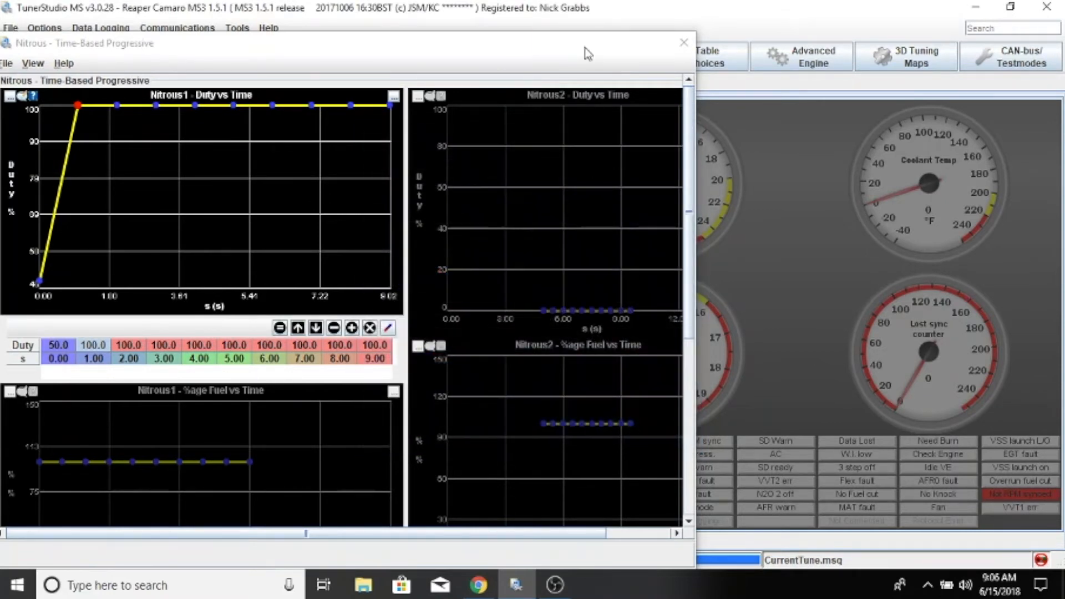
mouse_move(680, 54)
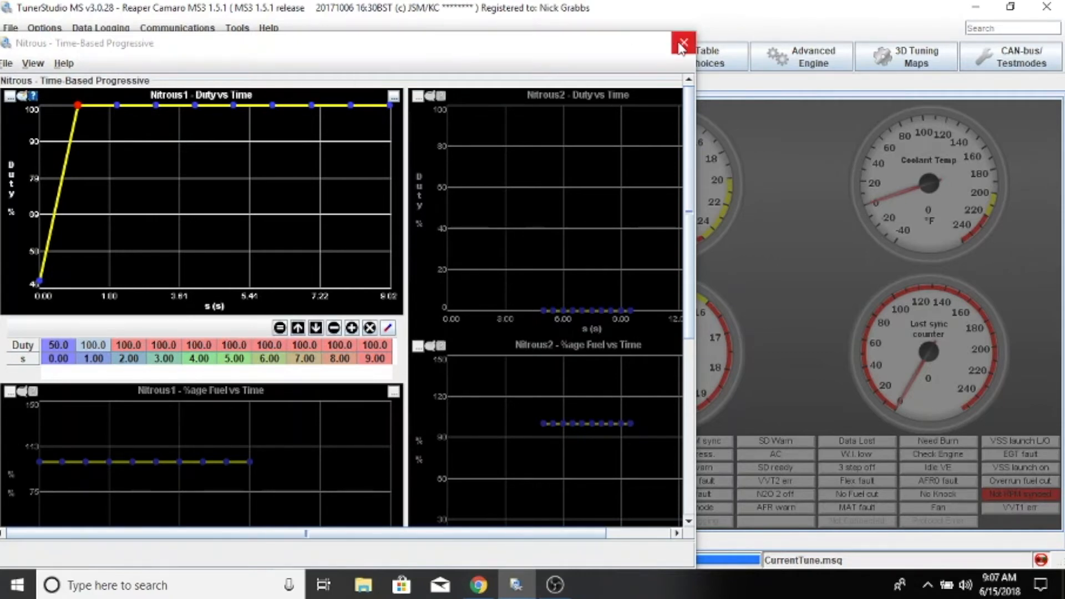
left_click(680, 44)
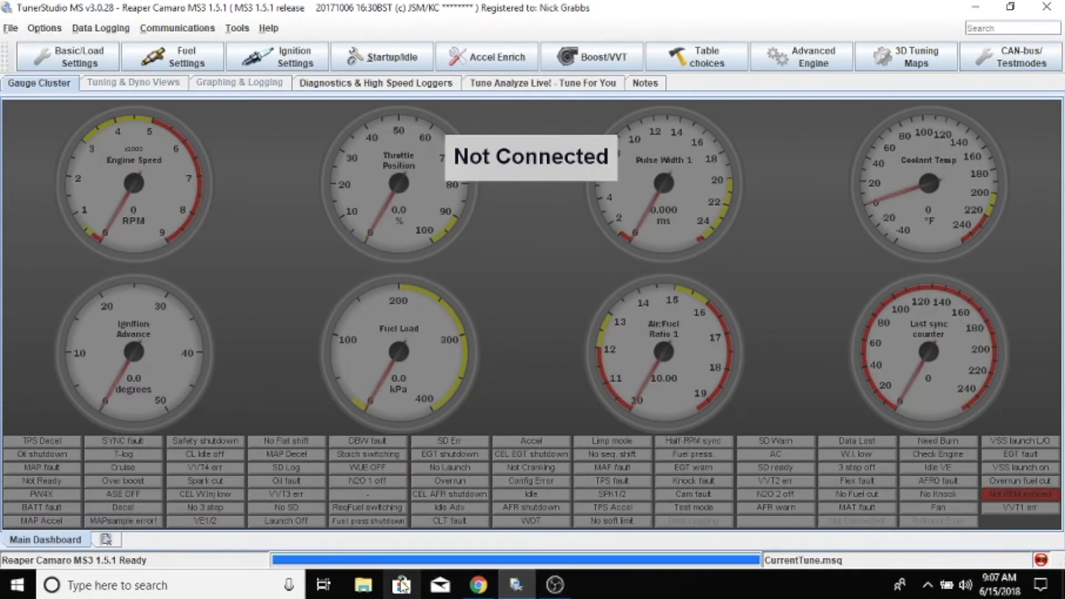
- Browse File Explorer to TunerStudioProjects > Reaper Camaro MS3 1.5.1 > DataLogs
left_click(364, 585)
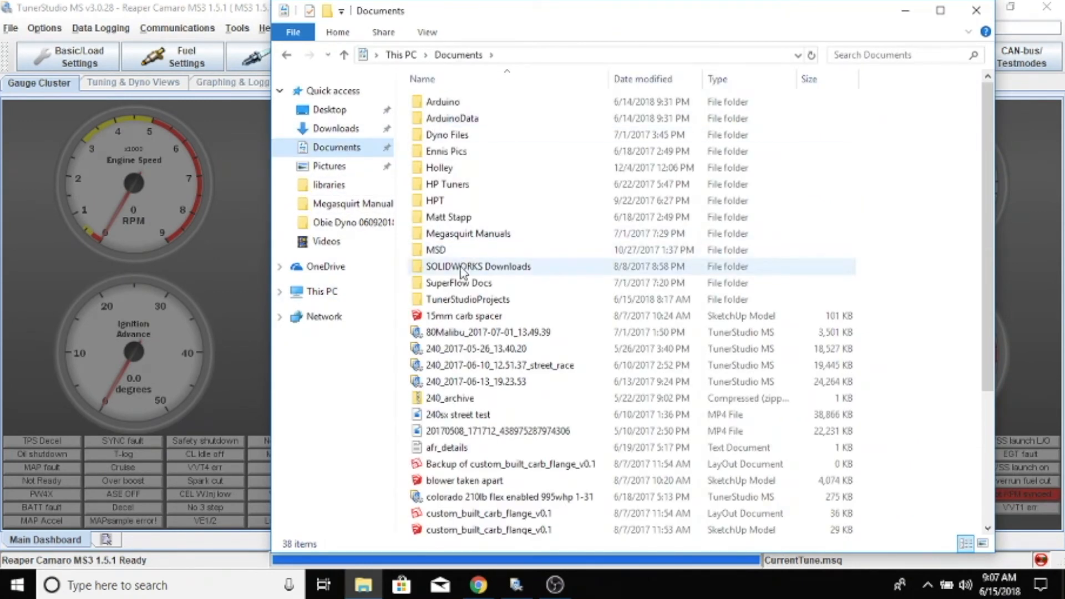
double_click(481, 299)
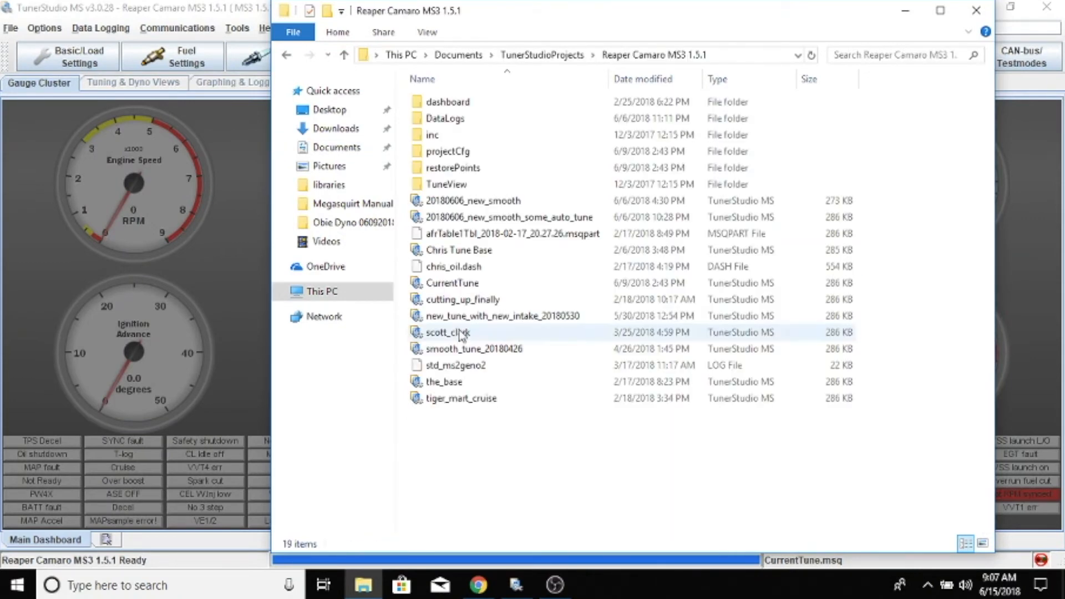
double_click(444, 118)
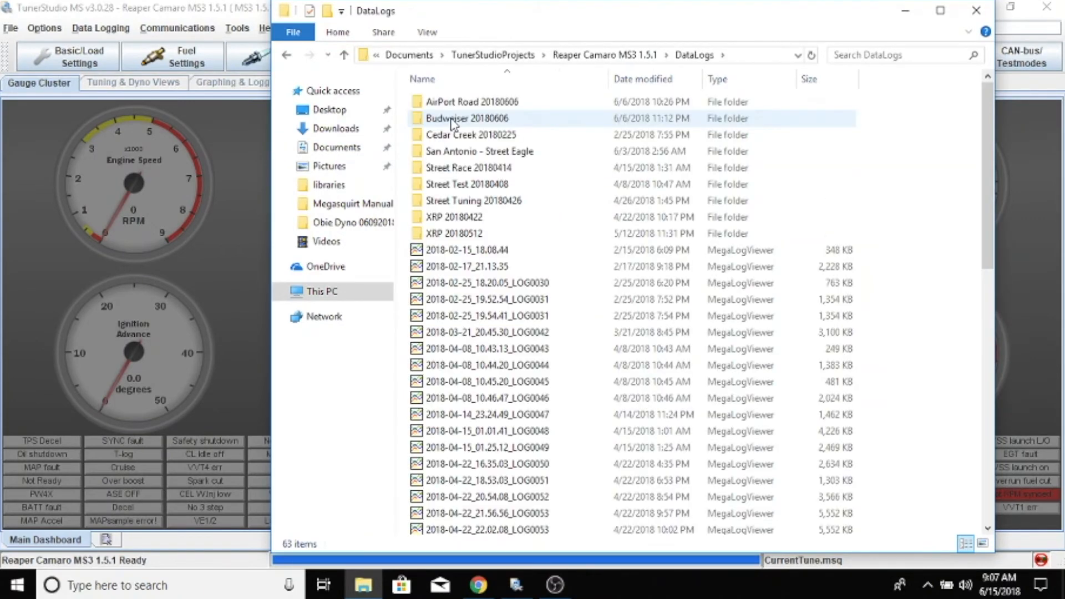
mouse_move(491, 201)
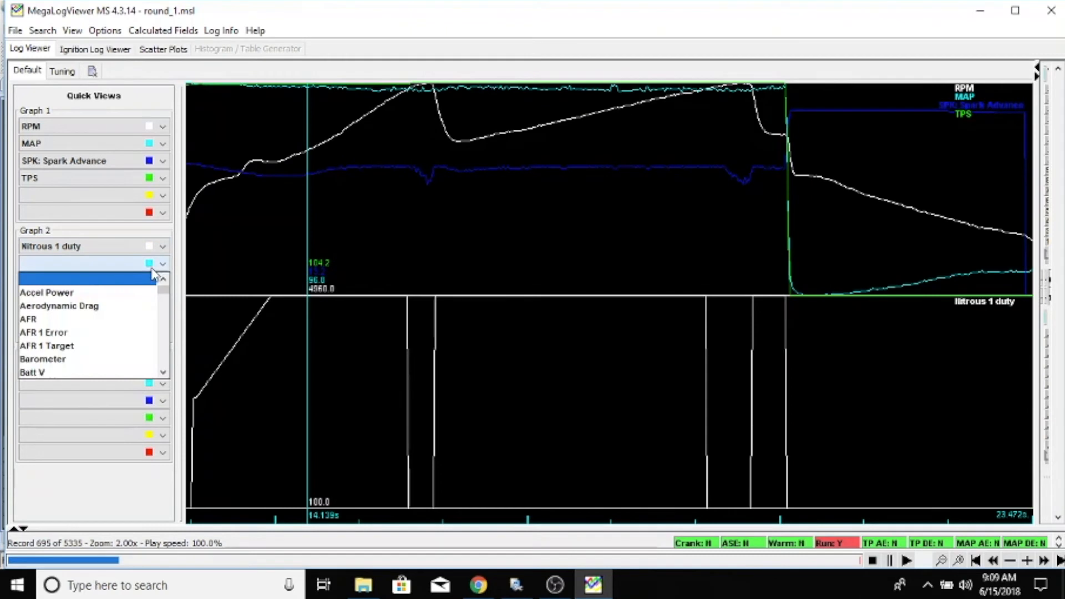
- Add Nitrous Timer and Launch timed retard to Quick Views Graph 2 beside Nitrous 1 duty
scroll("down", 3)
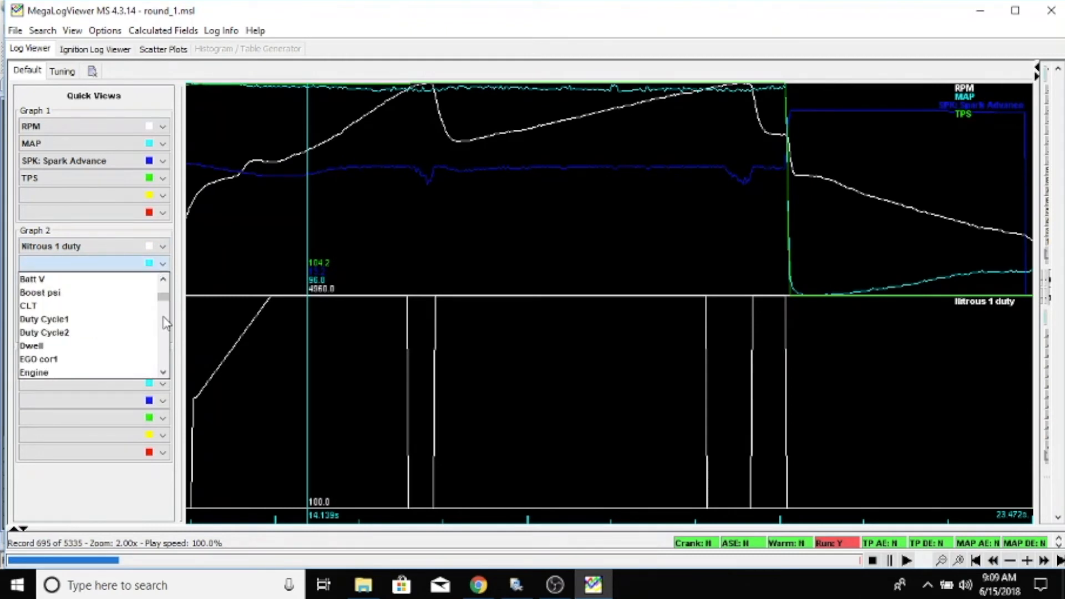
scroll("down", 3)
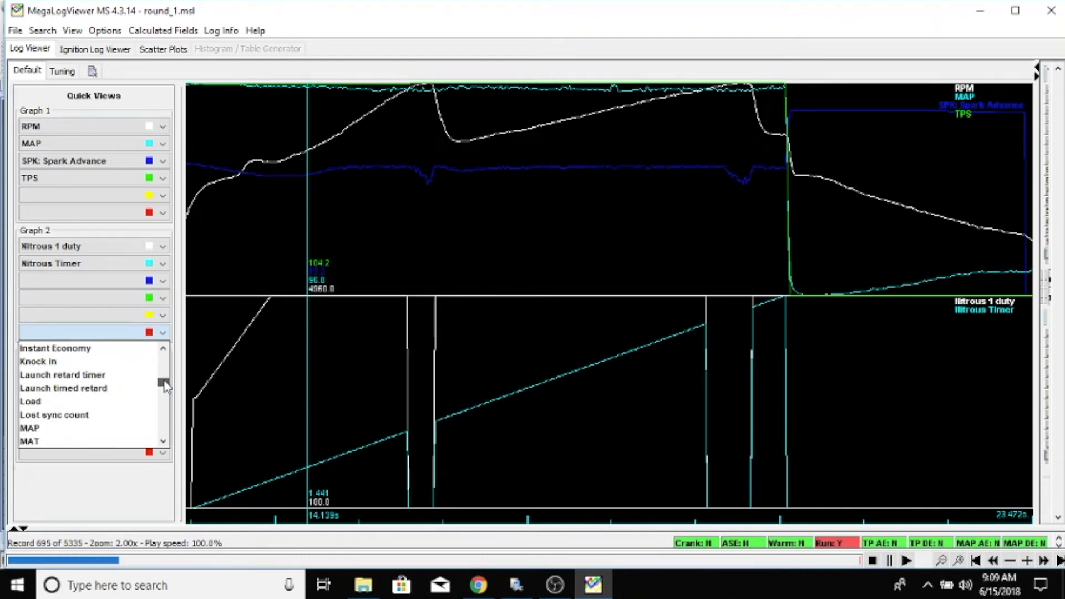
left_click(64, 389)
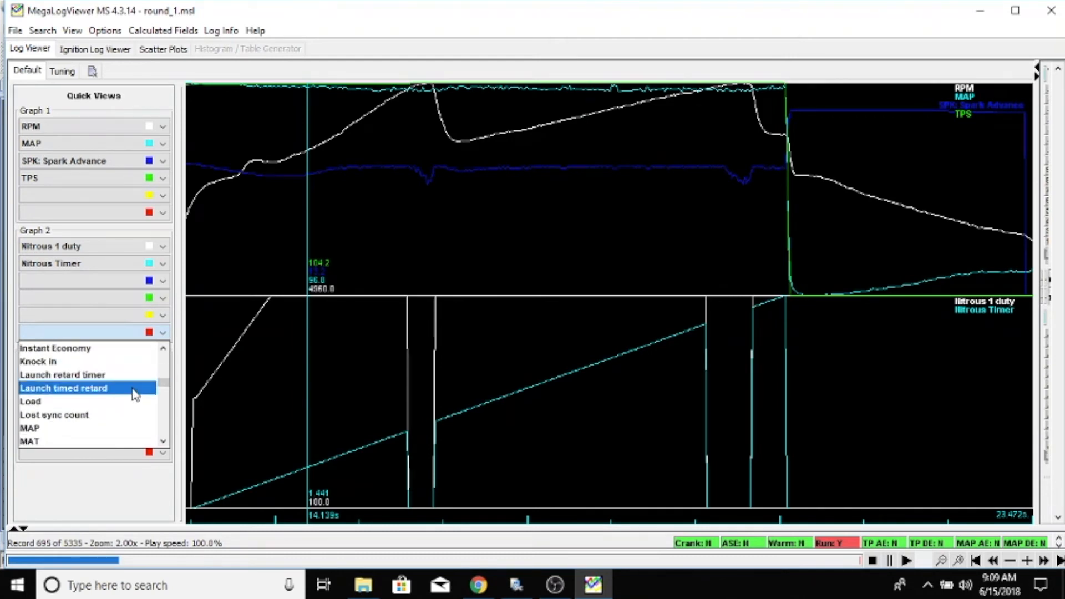
left_click(63, 387)
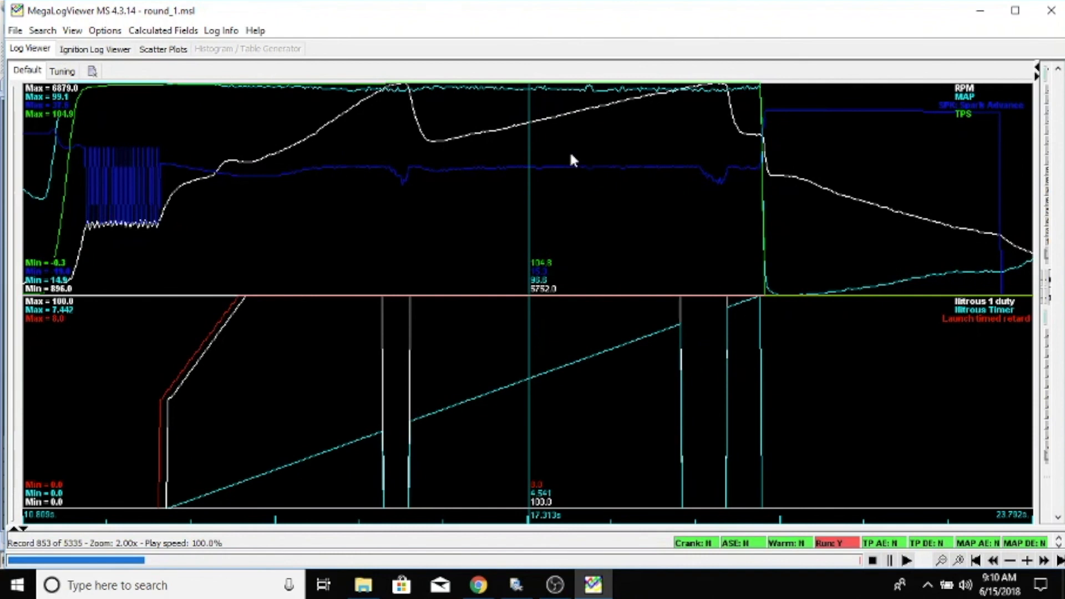
mouse_move(676, 176)
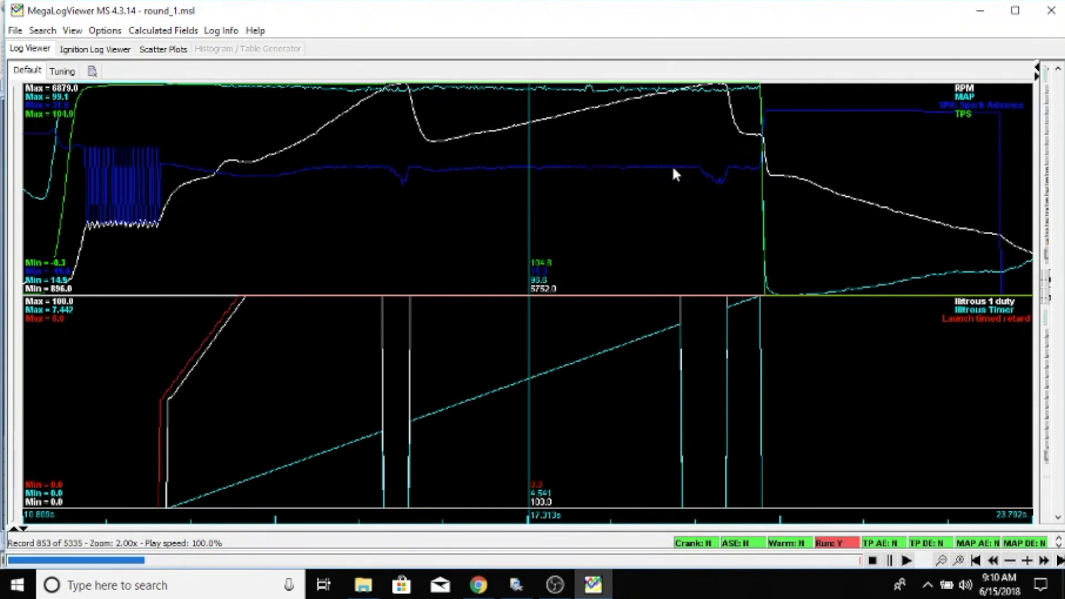
mouse_move(717, 175)
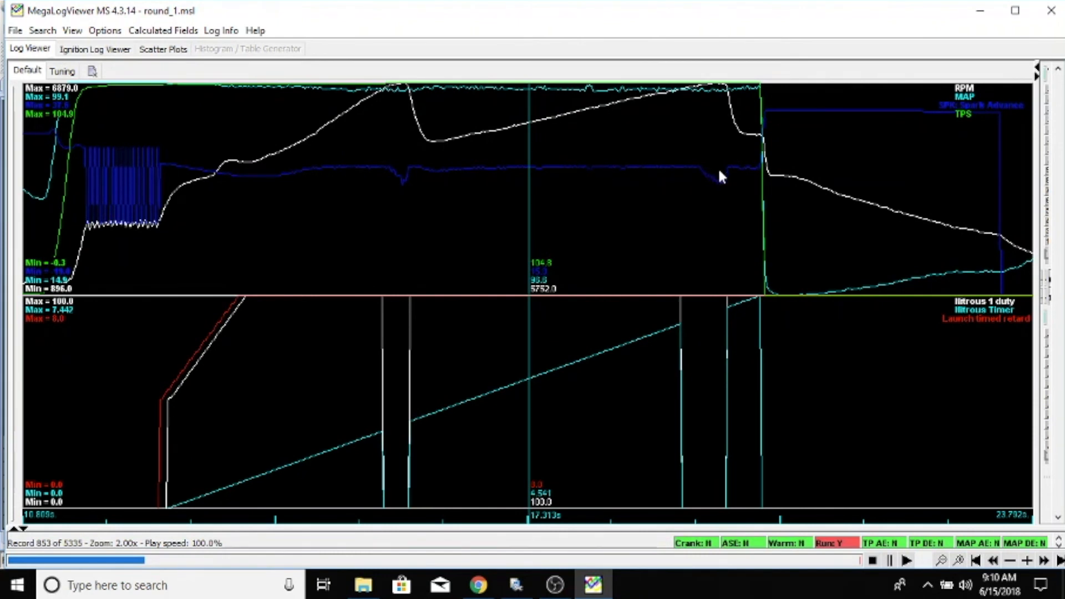
mouse_move(760, 171)
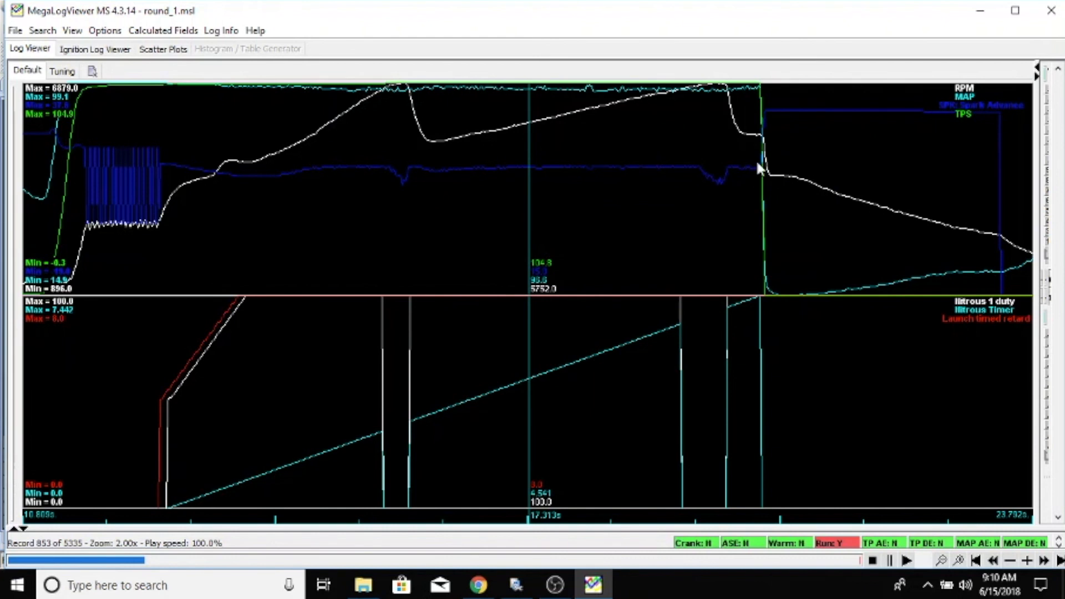
mouse_move(780, 118)
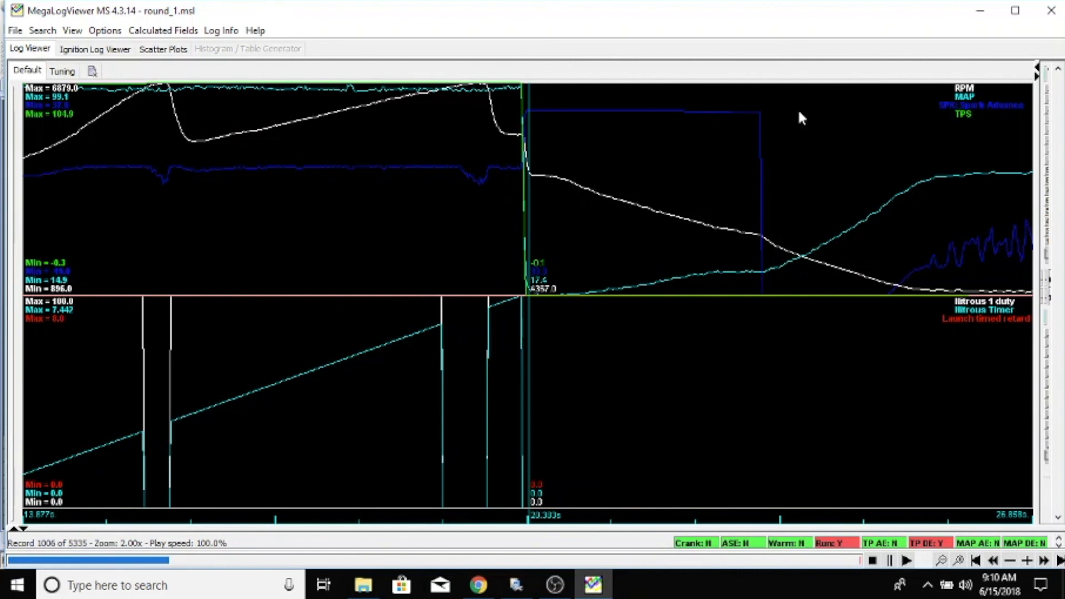
mouse_move(559, 583)
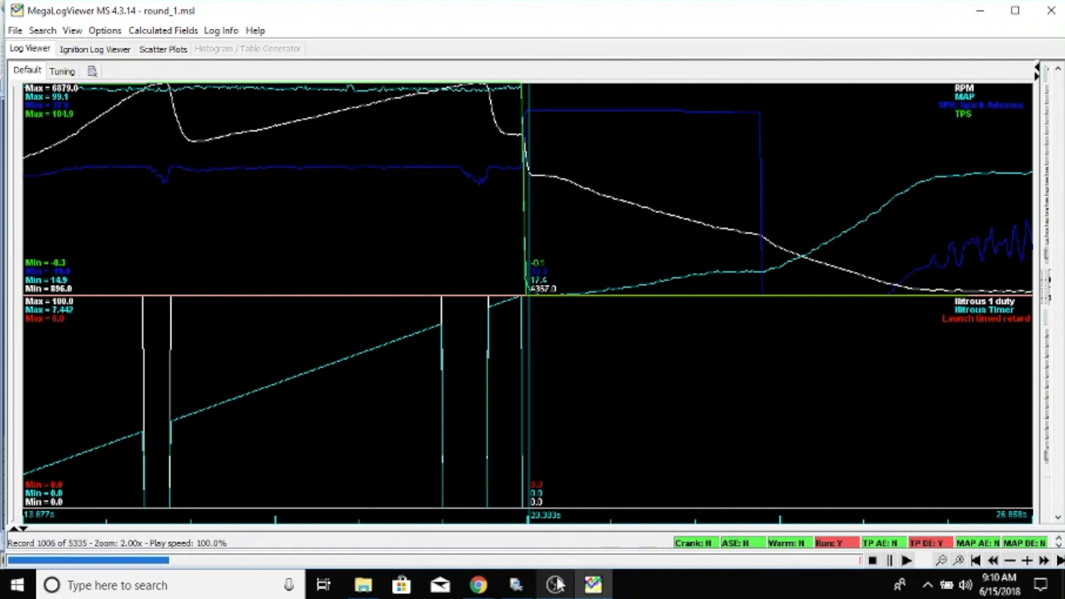
mouse_move(558, 583)
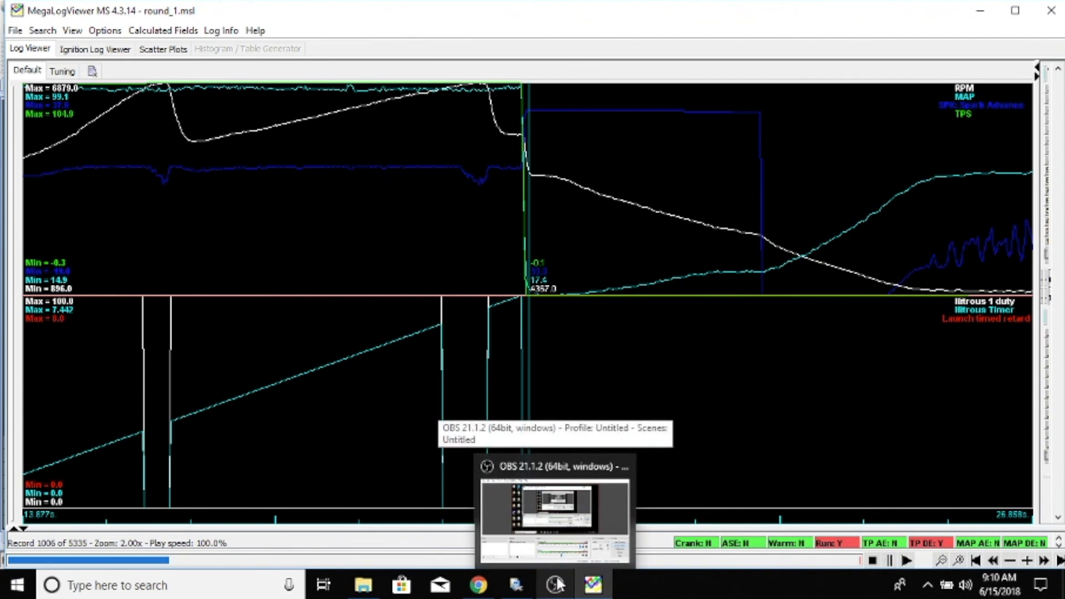
- Bring the OBS Studio window to the front from its taskbar icon
left_click(558, 583)
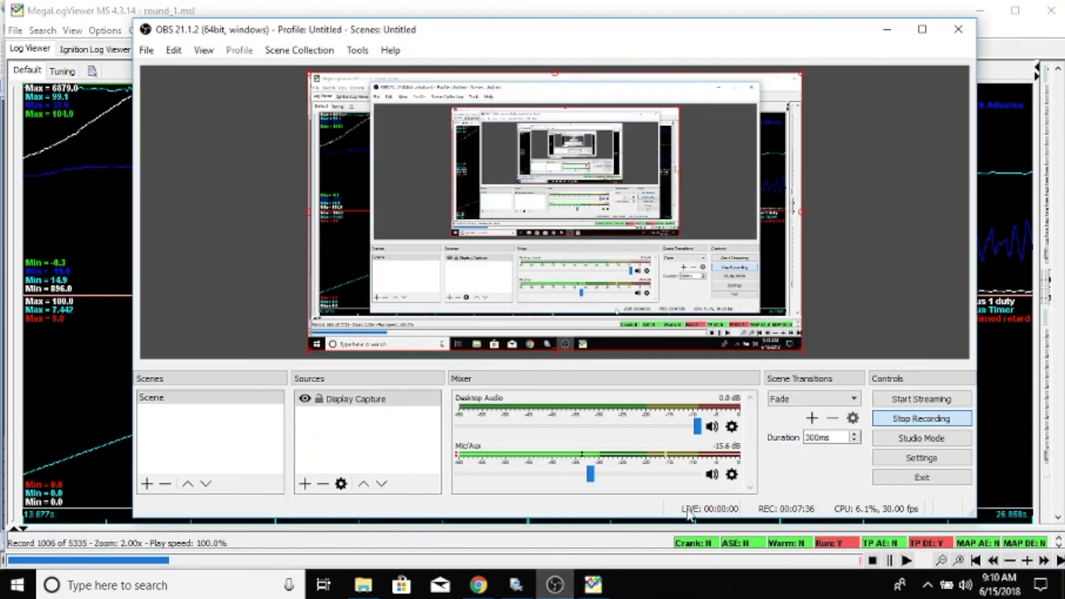